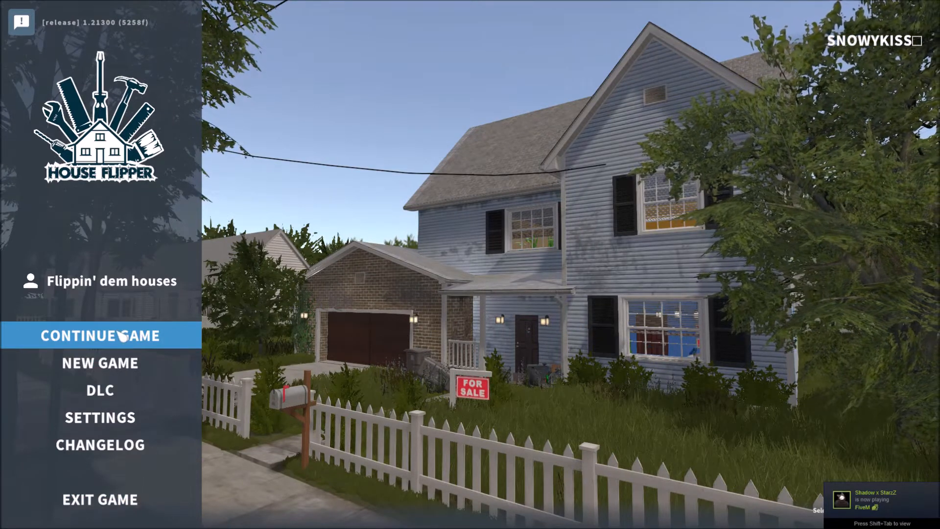
Continue the saved game from the main menu
click(100, 335)
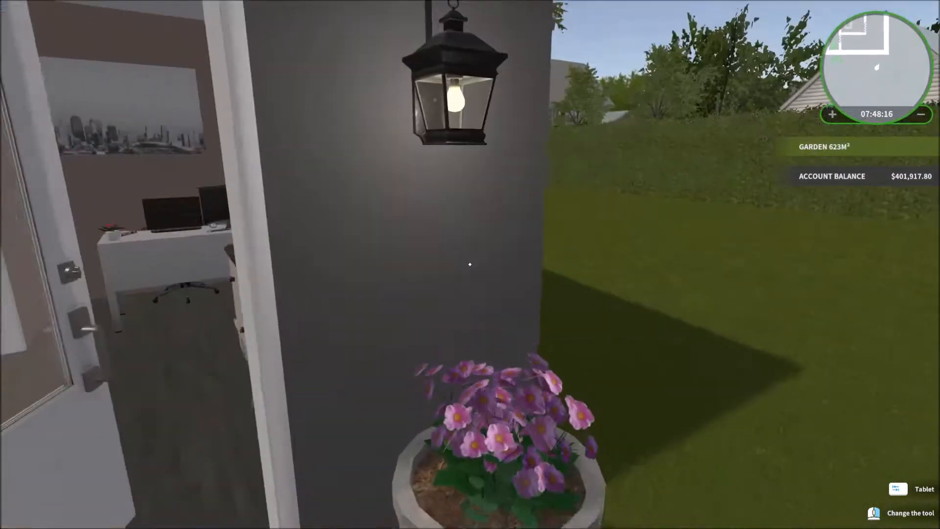
mouse_move(470, 265)
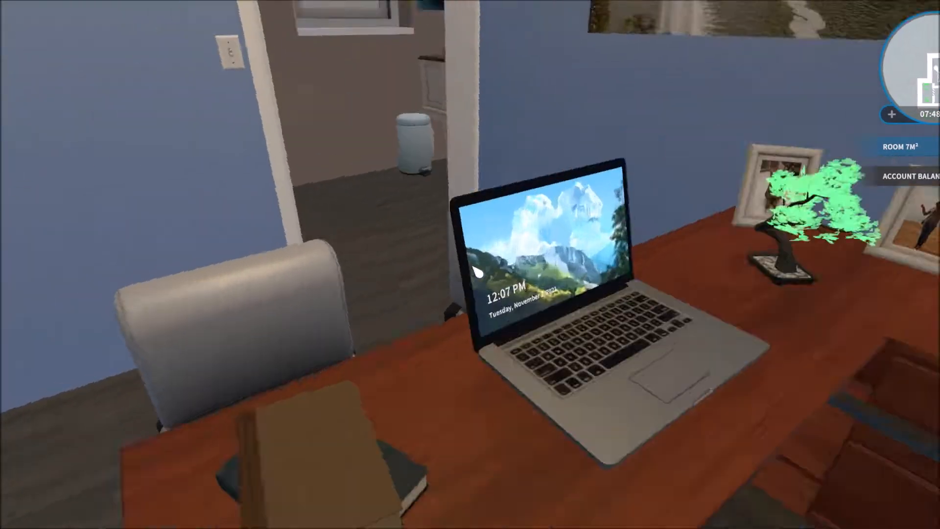
Open the owned listings on the laptop and view 'A house in a thicket'
click(533, 252)
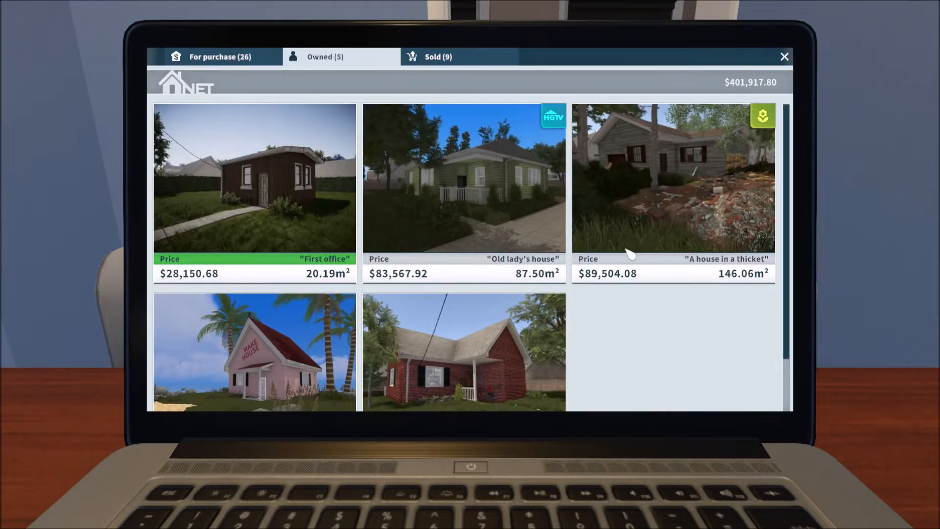
click(673, 179)
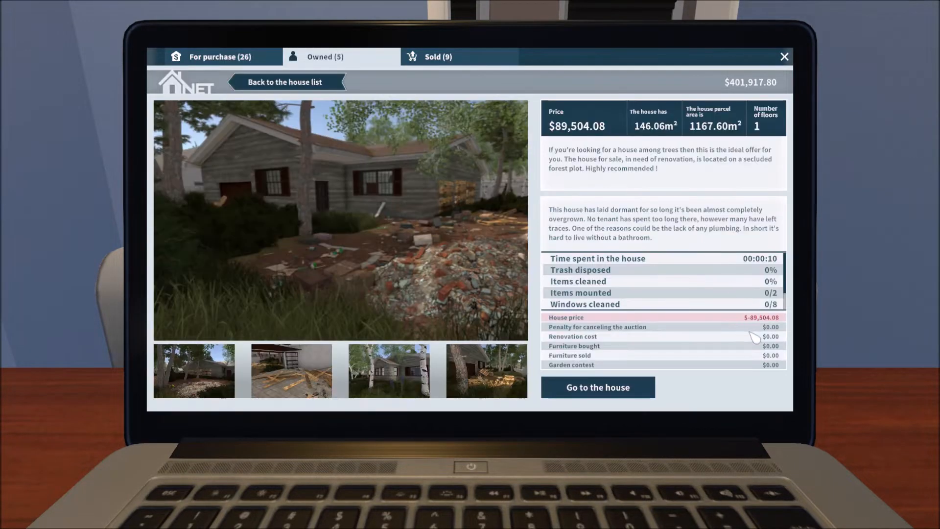
mouse_move(763, 402)
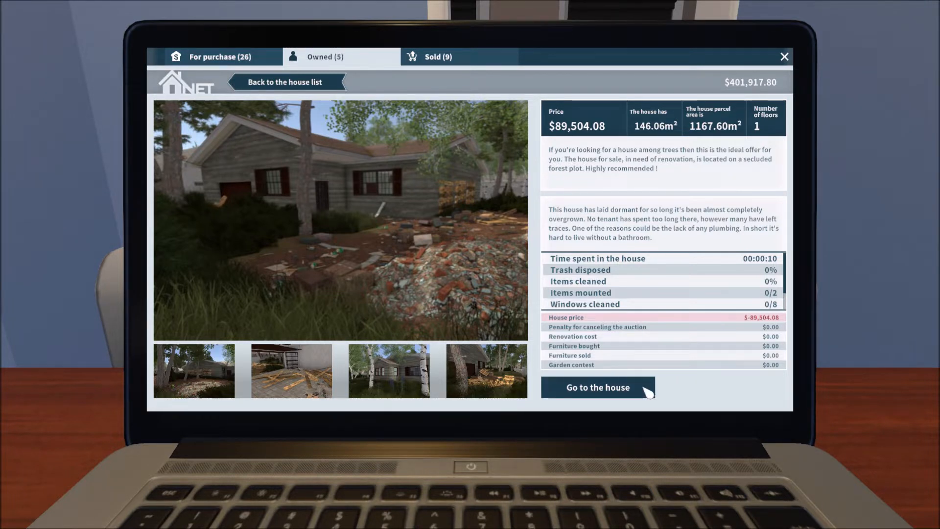
mouse_move(612, 313)
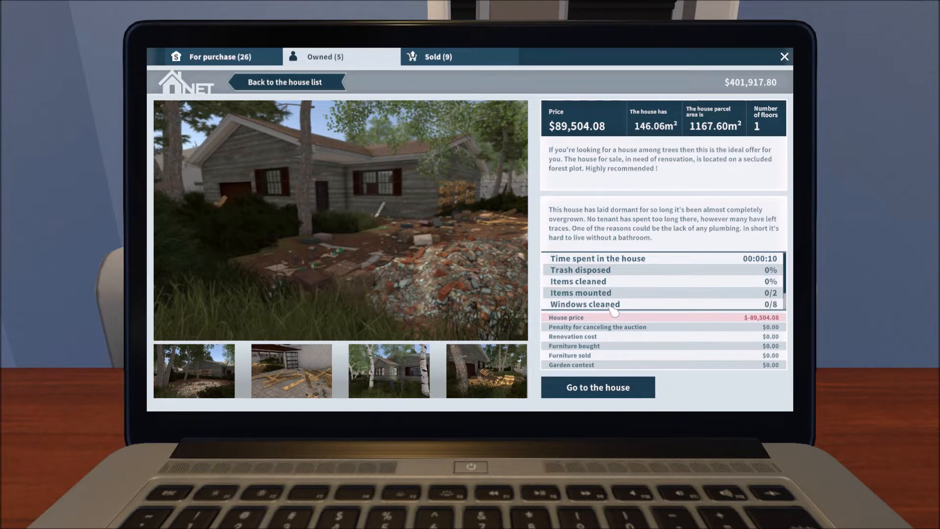
mouse_move(622, 368)
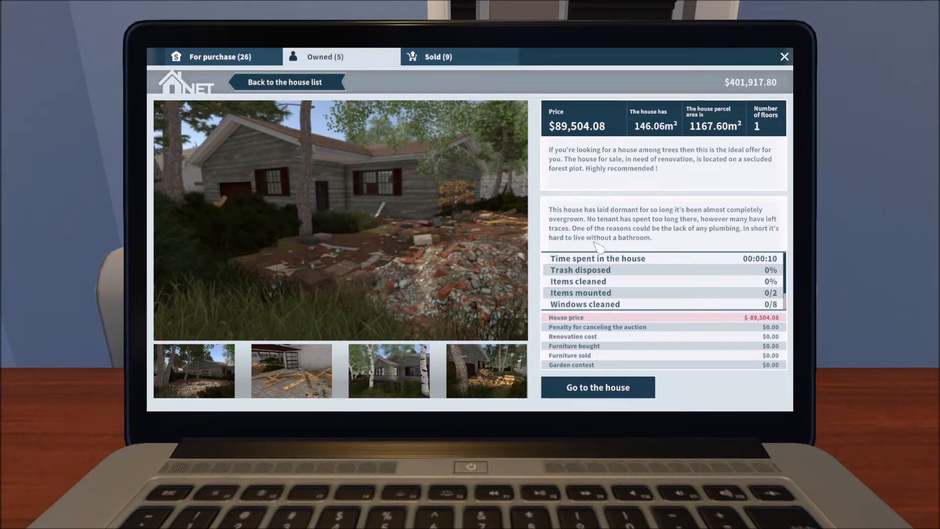
mouse_move(599, 247)
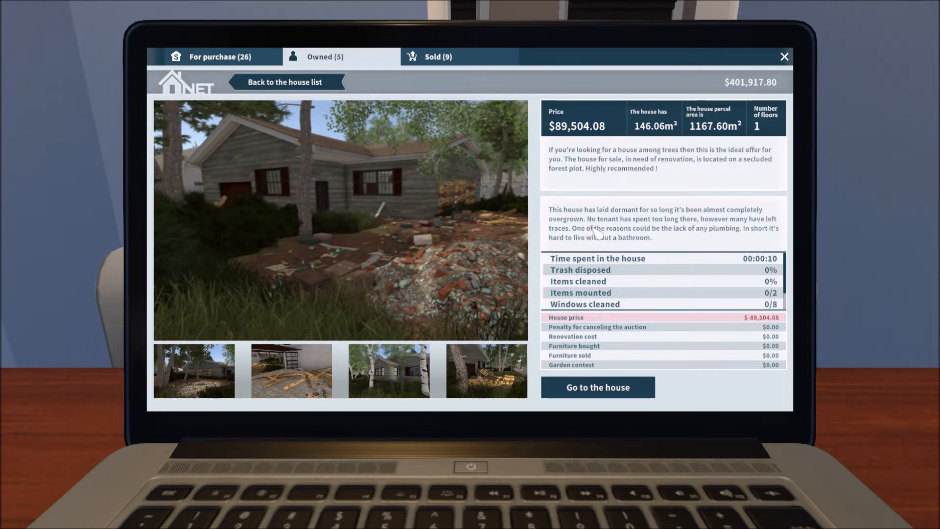
mouse_move(633, 244)
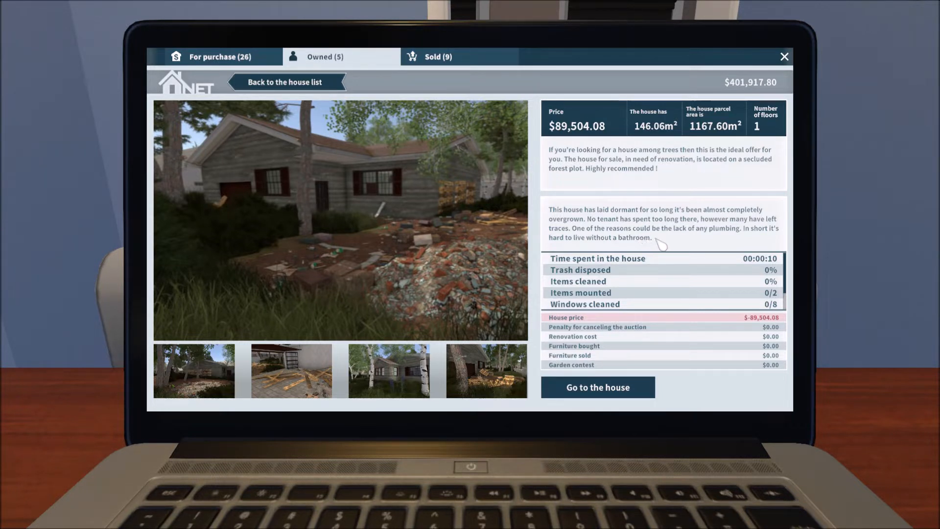
mouse_move(701, 248)
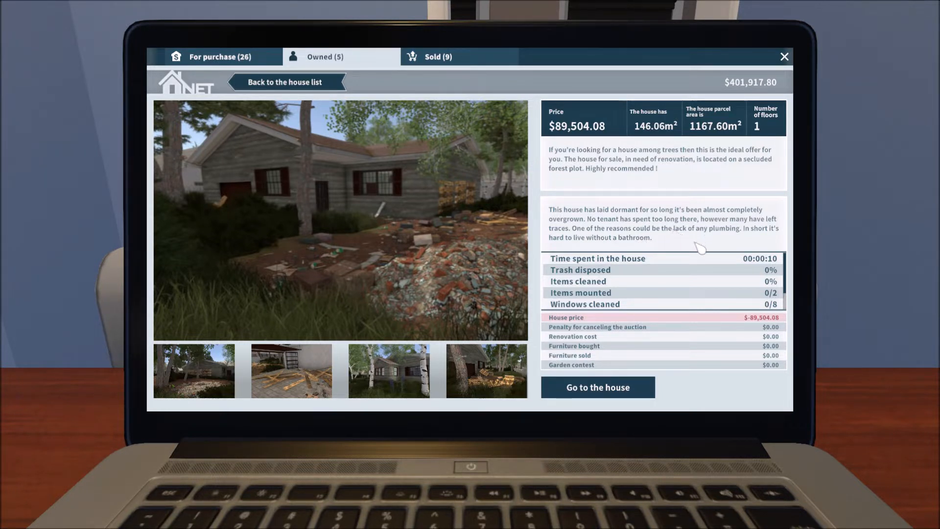
mouse_move(691, 245)
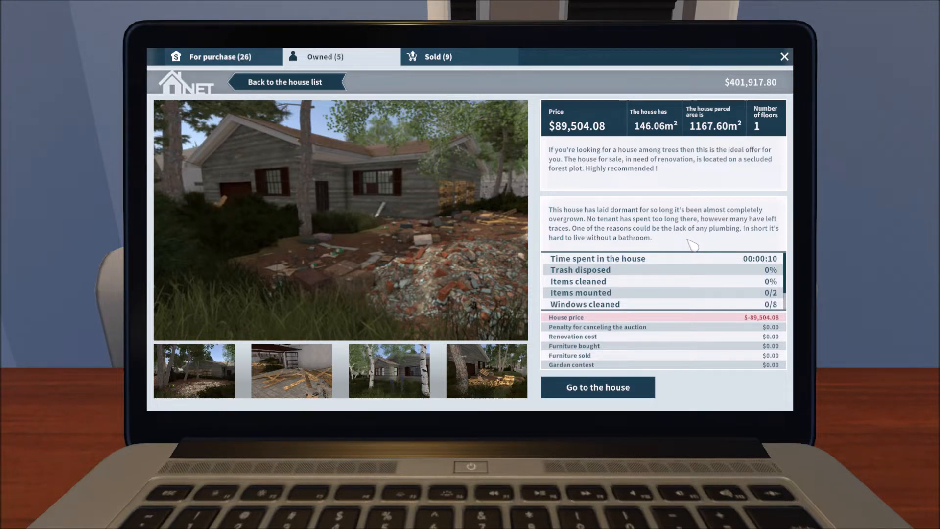
mouse_move(640, 404)
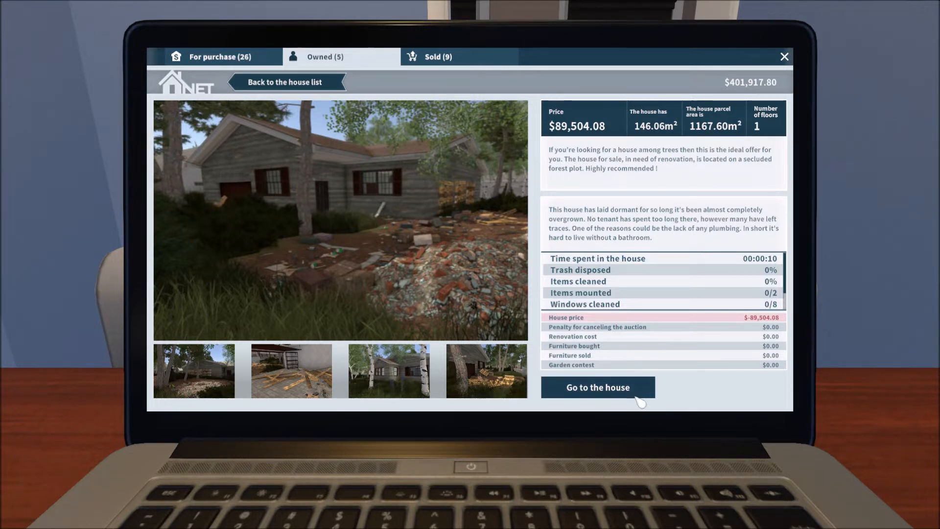
Travel to 'A house in a thicket' from its listing
click(596, 387)
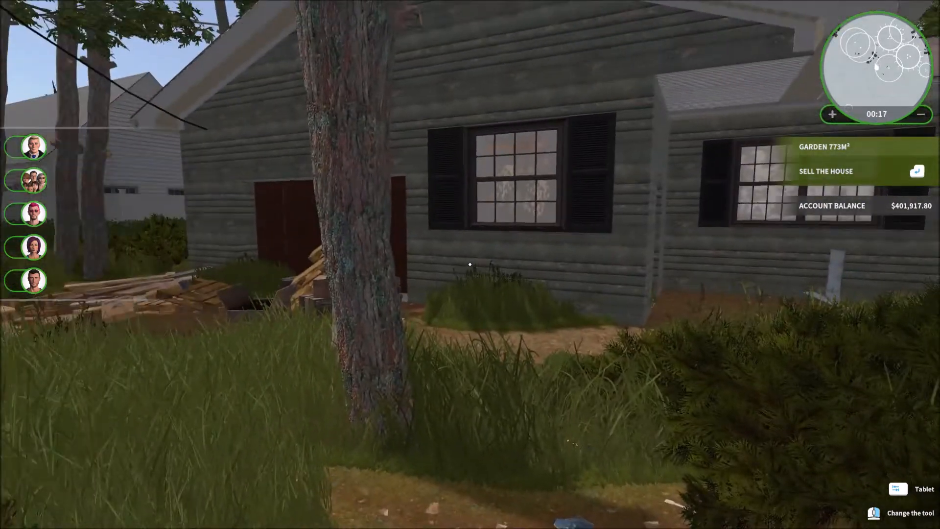
mouse_move(470, 264)
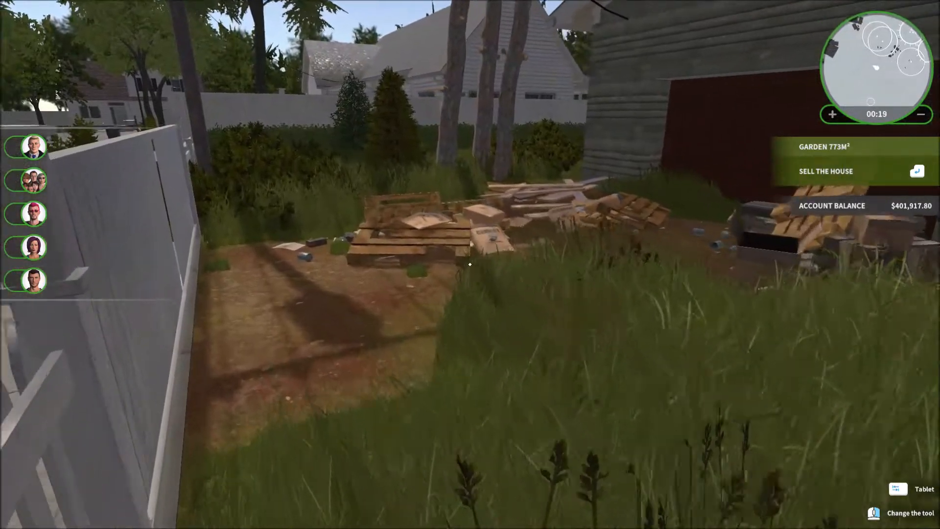
mouse_move(470, 263)
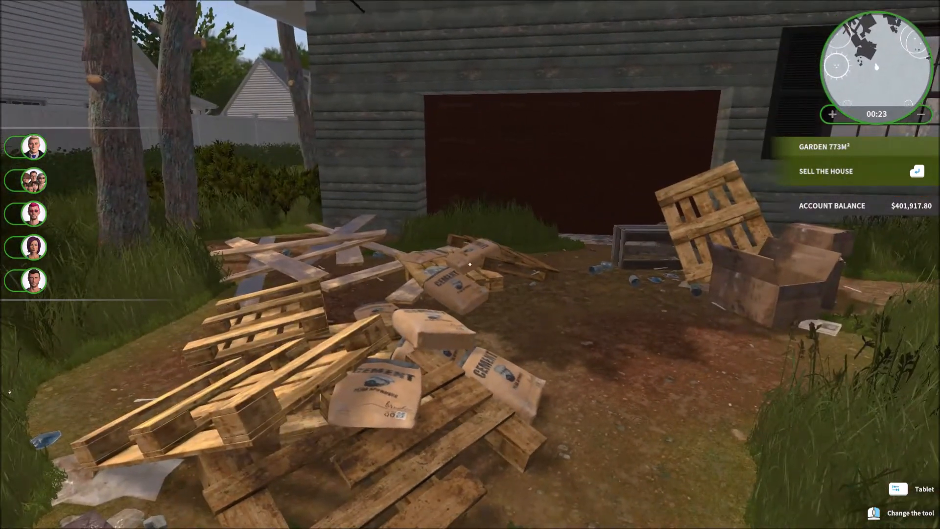
mouse_move(469, 264)
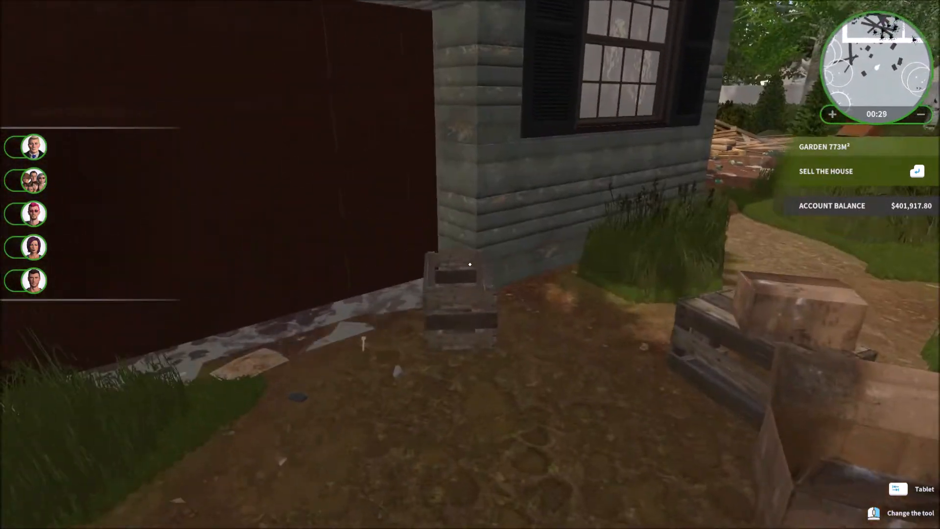
mouse_move(470, 264)
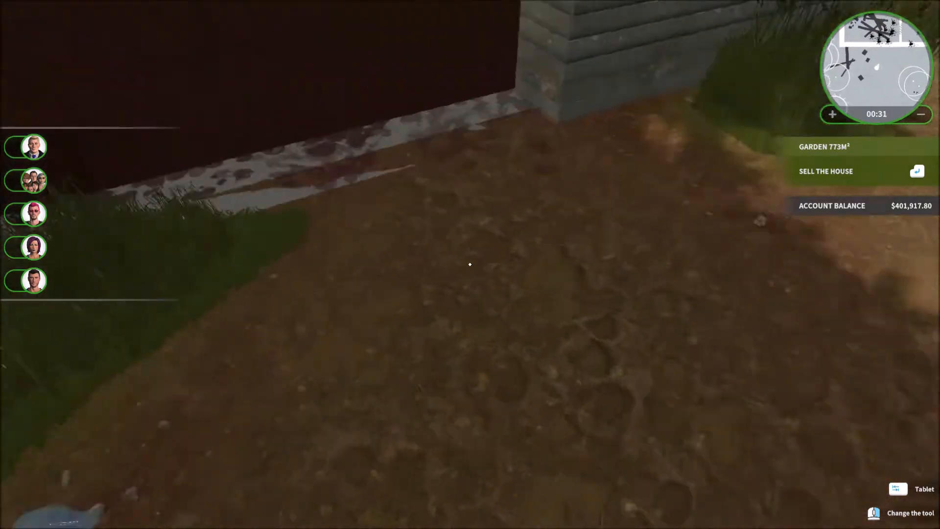
mouse_move(470, 264)
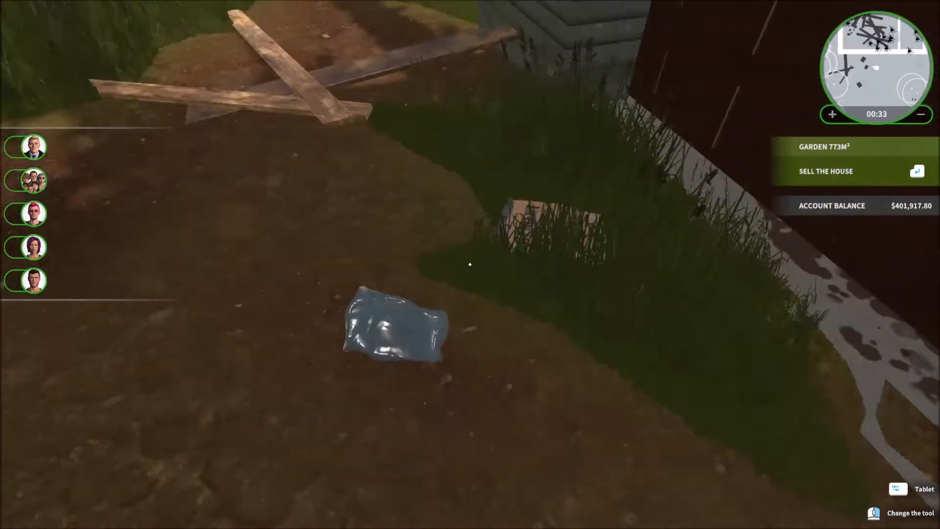
mouse_move(469, 264)
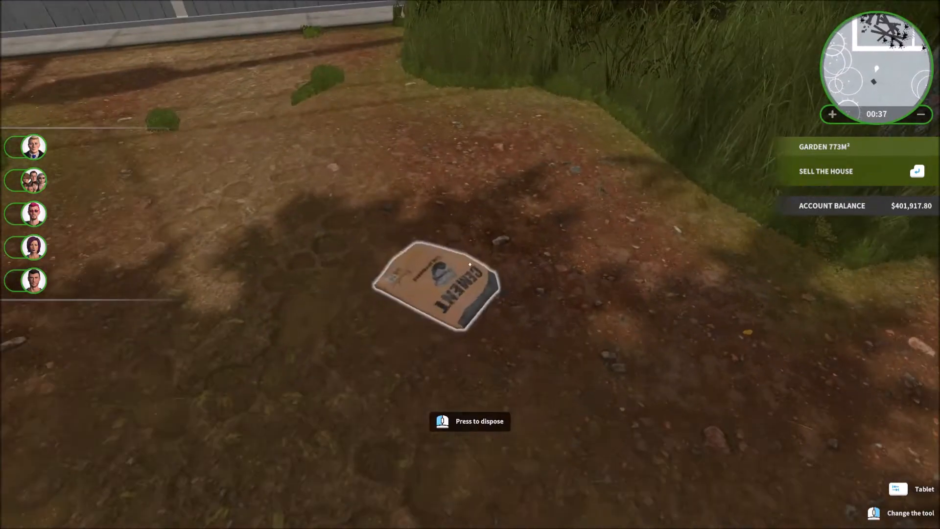
mouse_move(469, 264)
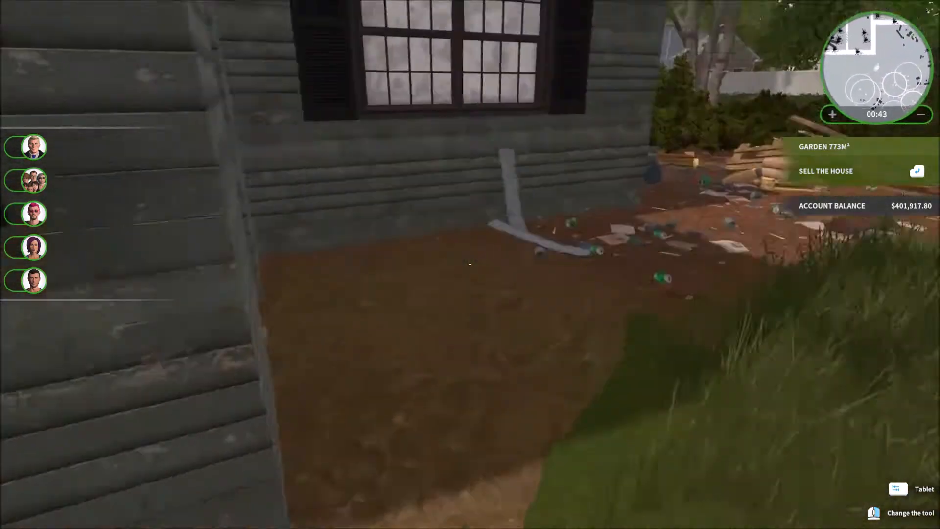
mouse_move(470, 264)
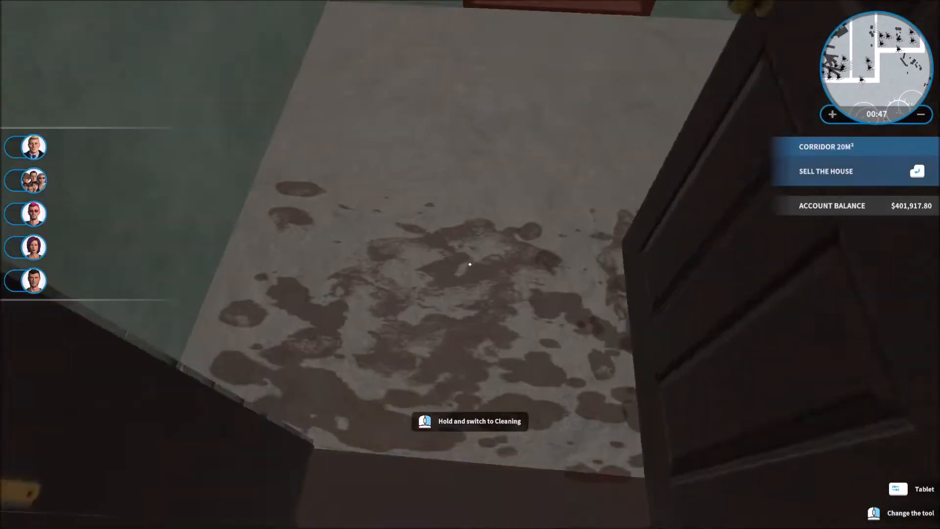
mouse_move(470, 264)
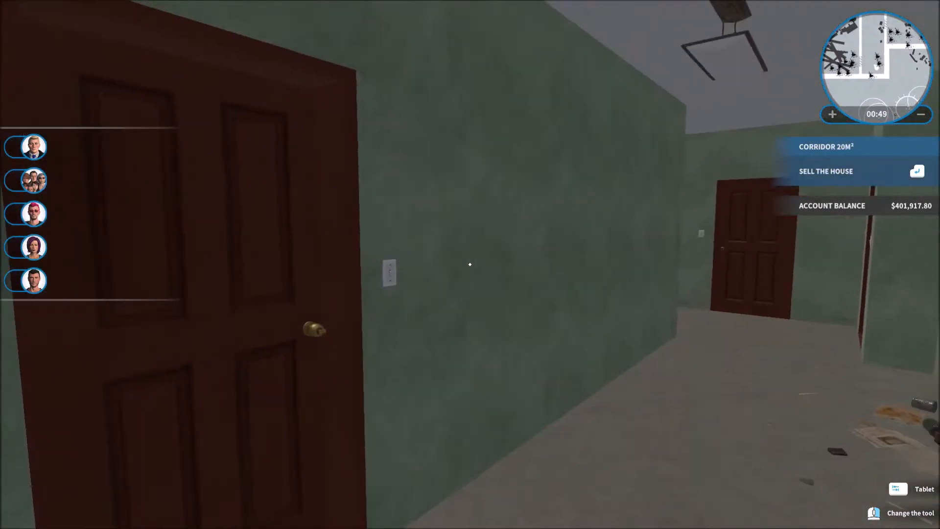
mouse_move(470, 264)
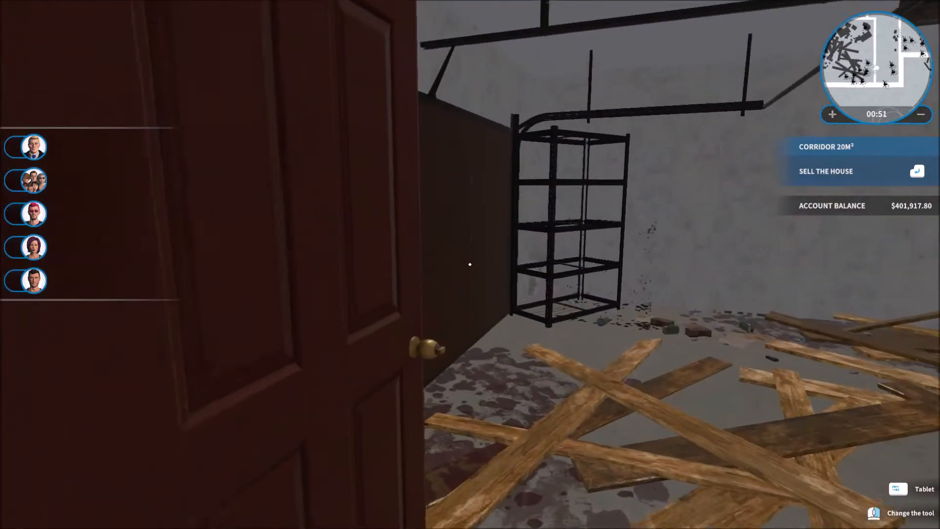
mouse_move(469, 264)
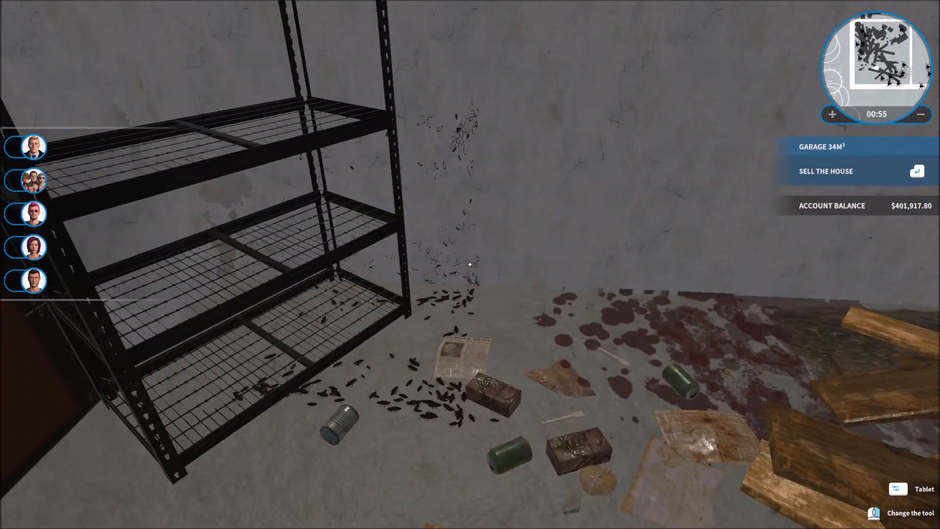
mouse_move(470, 265)
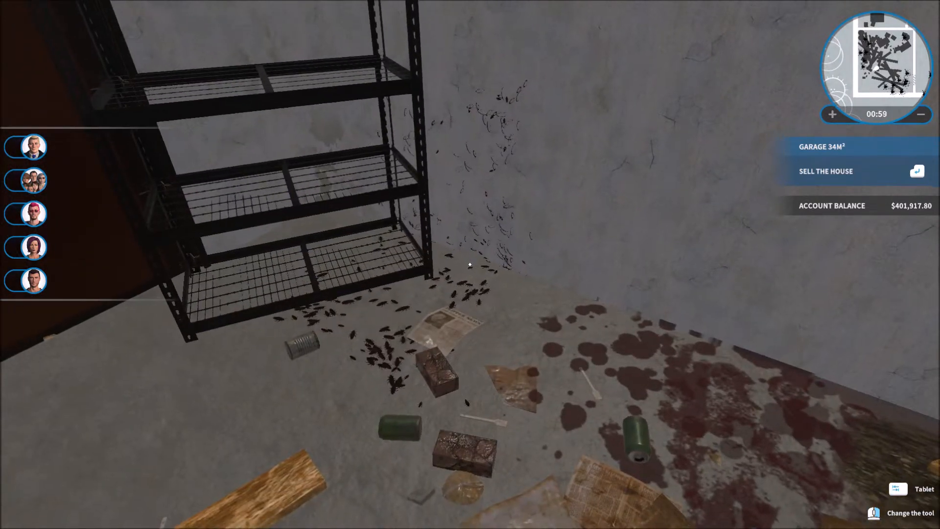
mouse_move(470, 264)
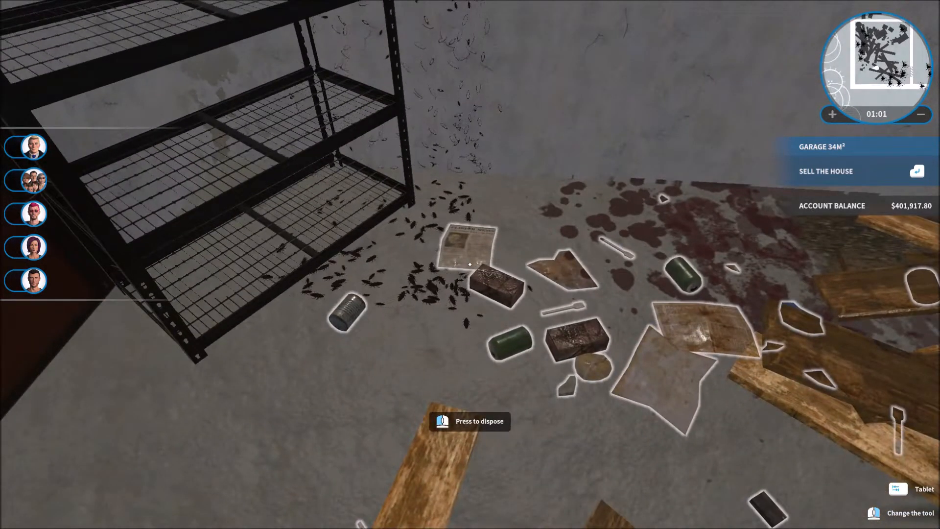
mouse_move(470, 264)
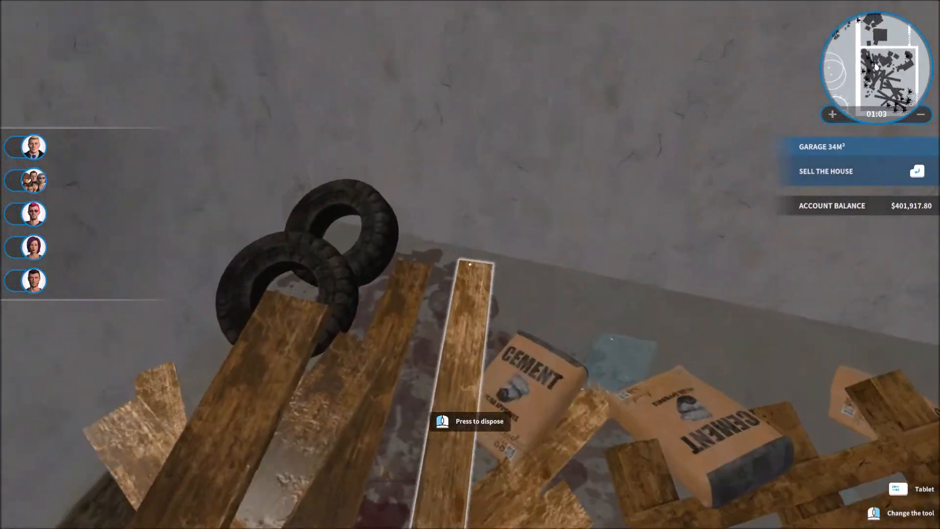
mouse_move(470, 264)
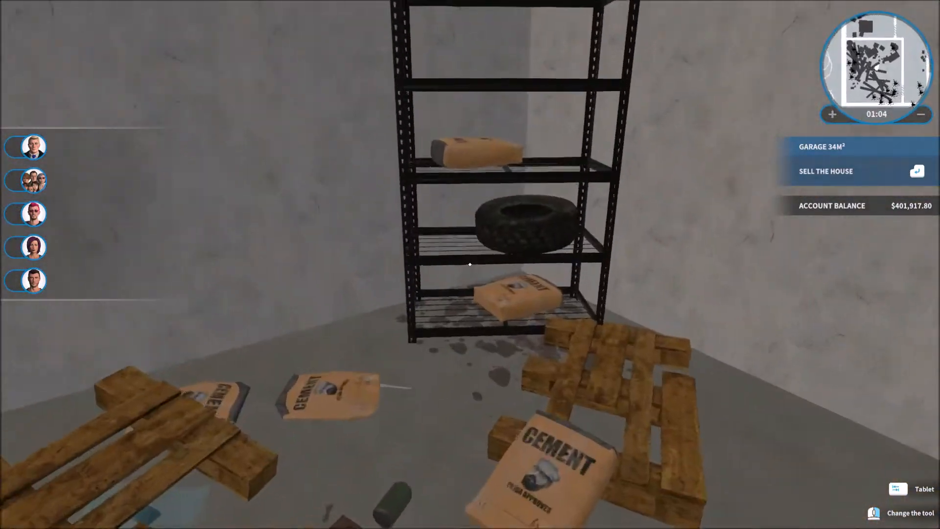
mouse_move(470, 264)
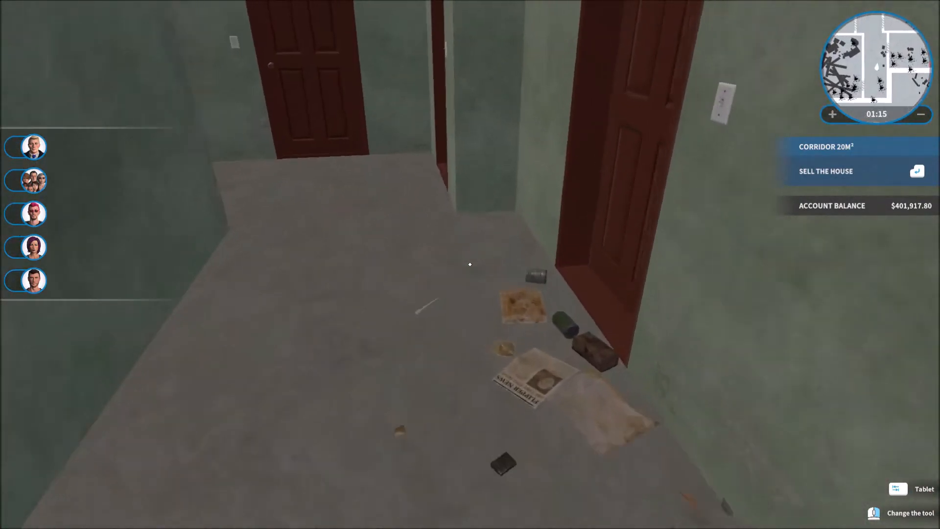
mouse_move(469, 264)
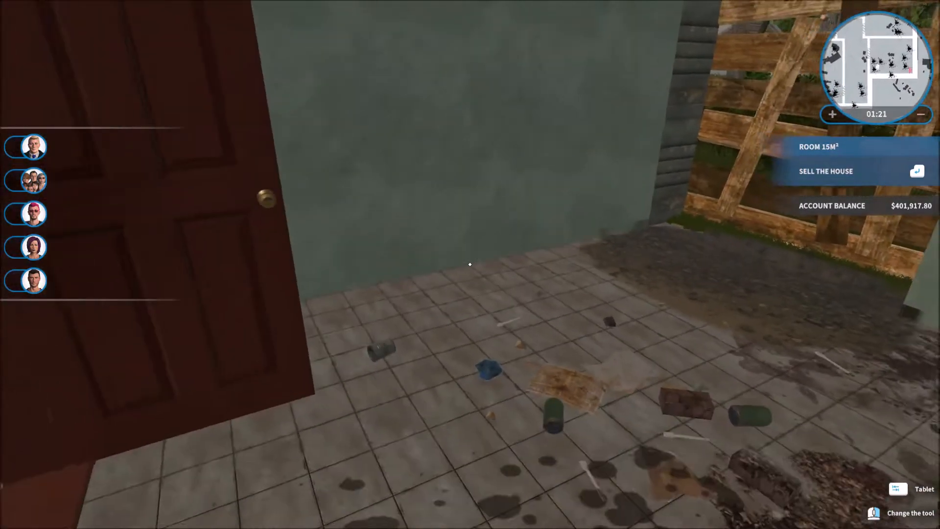
mouse_move(470, 265)
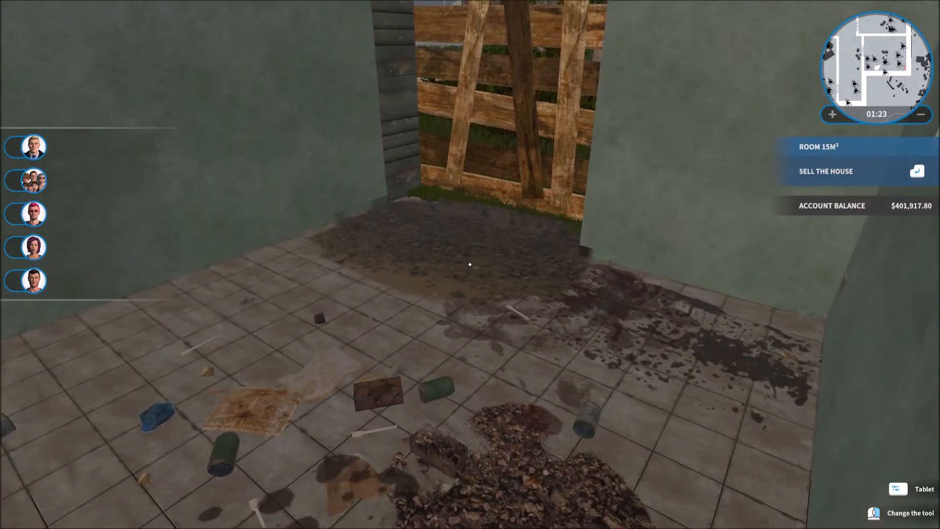
mouse_move(469, 264)
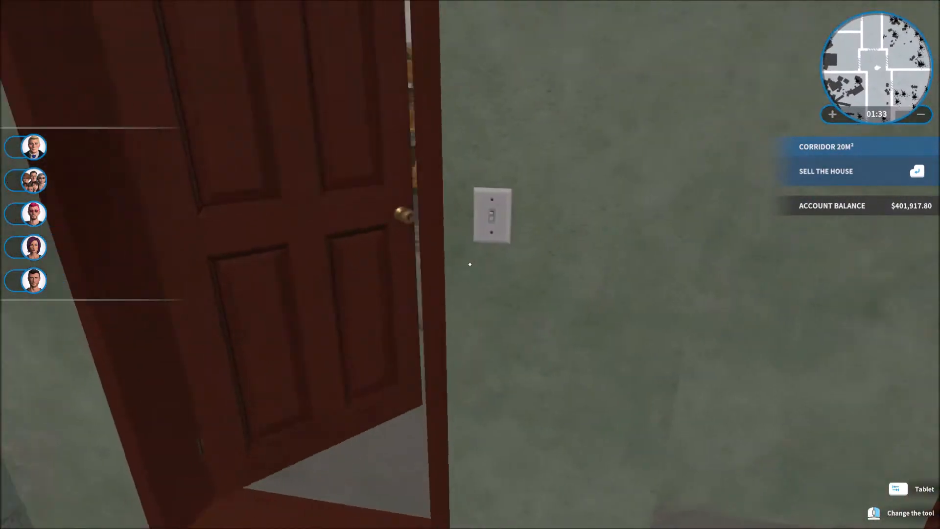
mouse_move(469, 264)
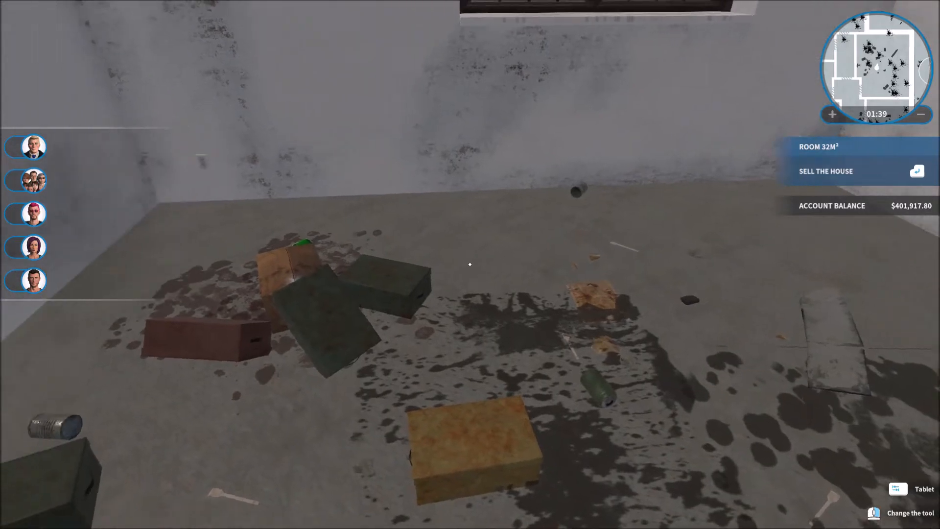
mouse_move(470, 264)
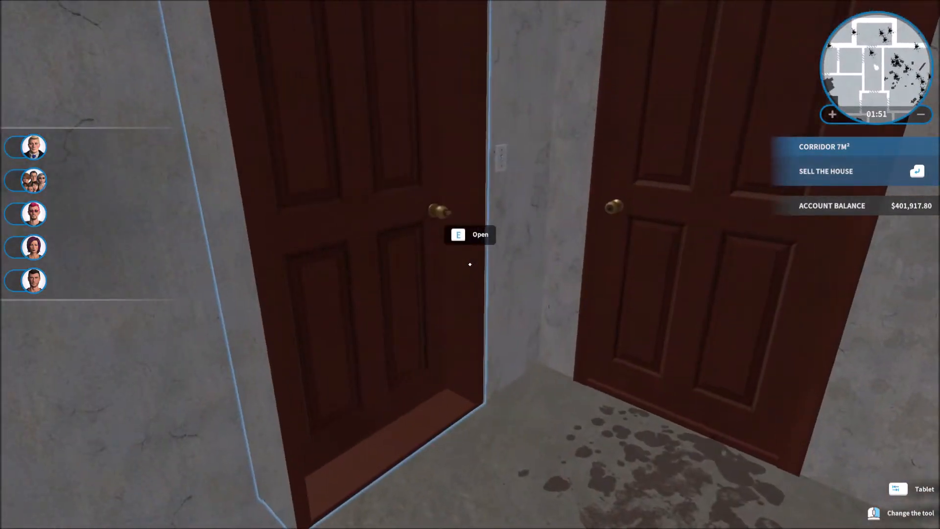
Open the door into the small blue-walled room with the cockroaches
key(e)
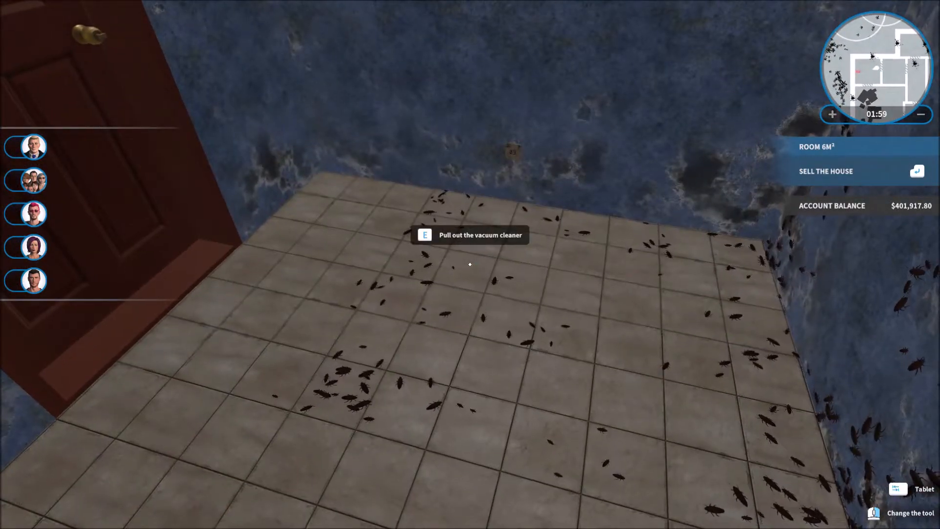
mouse_move(470, 264)
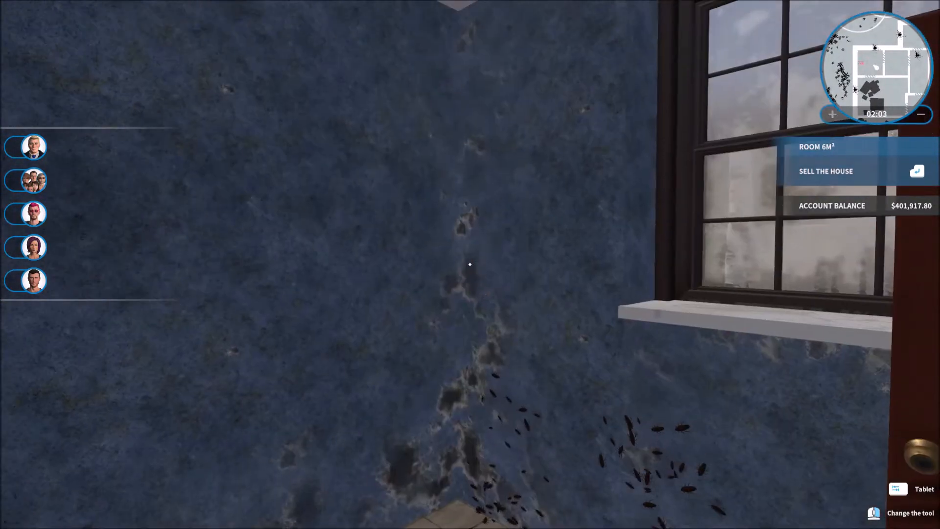
mouse_move(470, 264)
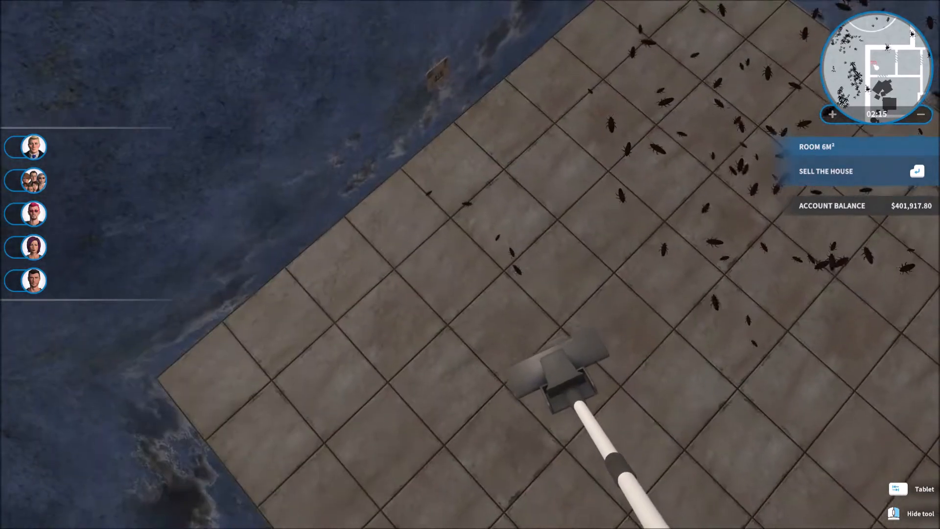
mouse_move(470, 265)
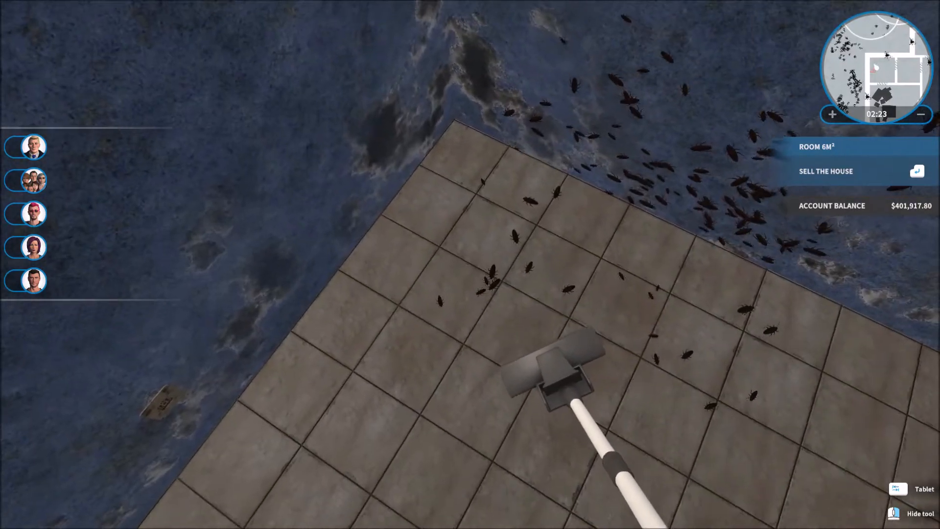
mouse_move(470, 264)
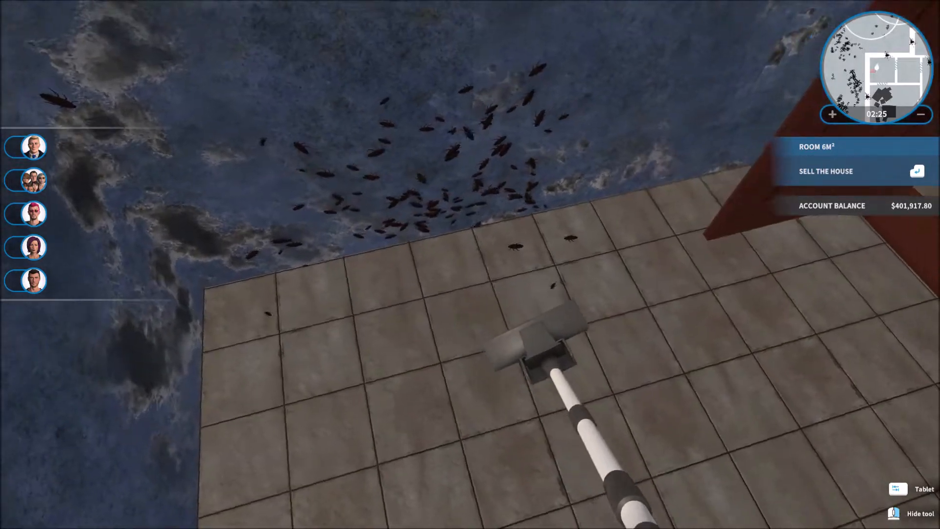
mouse_move(470, 265)
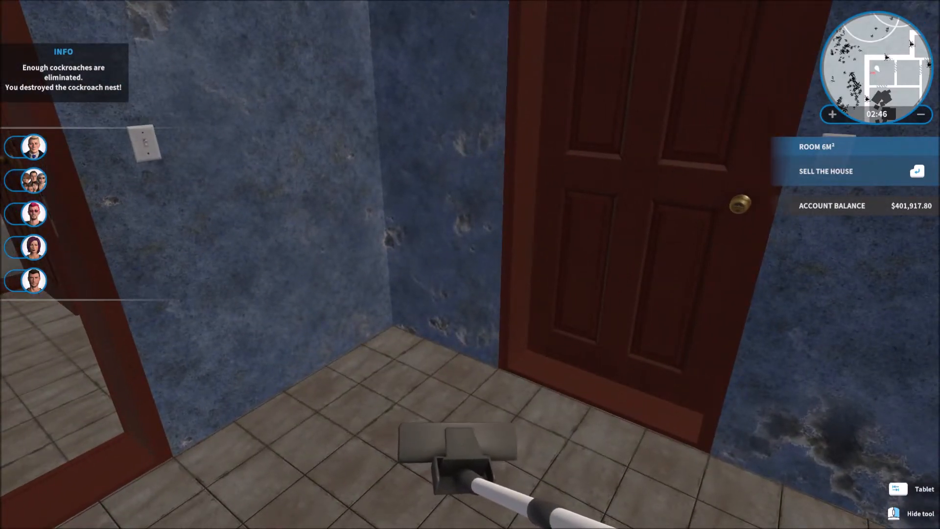
mouse_move(470, 265)
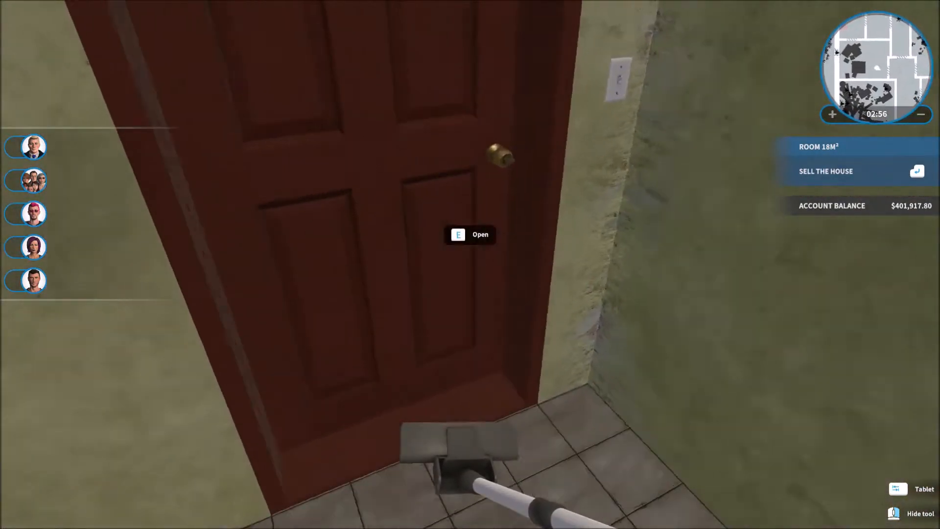
Open the door from the small room back into the corridor
key(e)
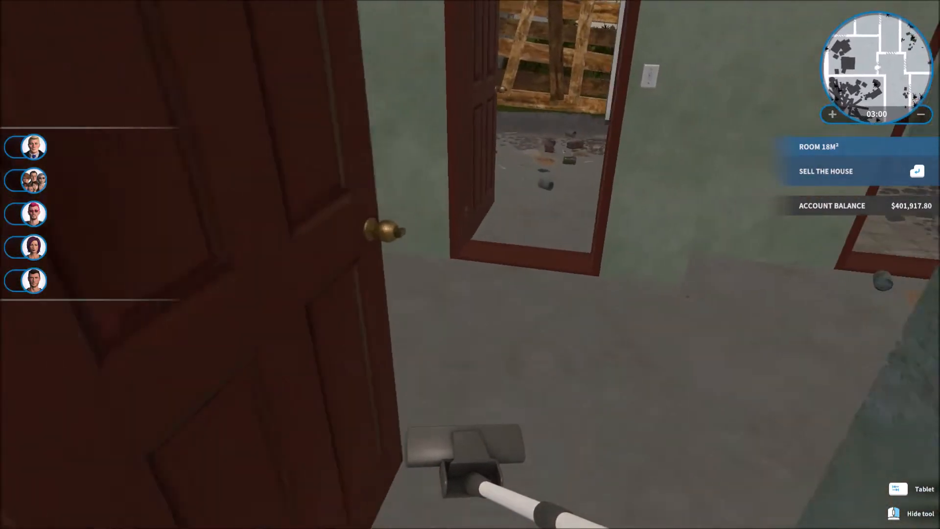
mouse_move(469, 264)
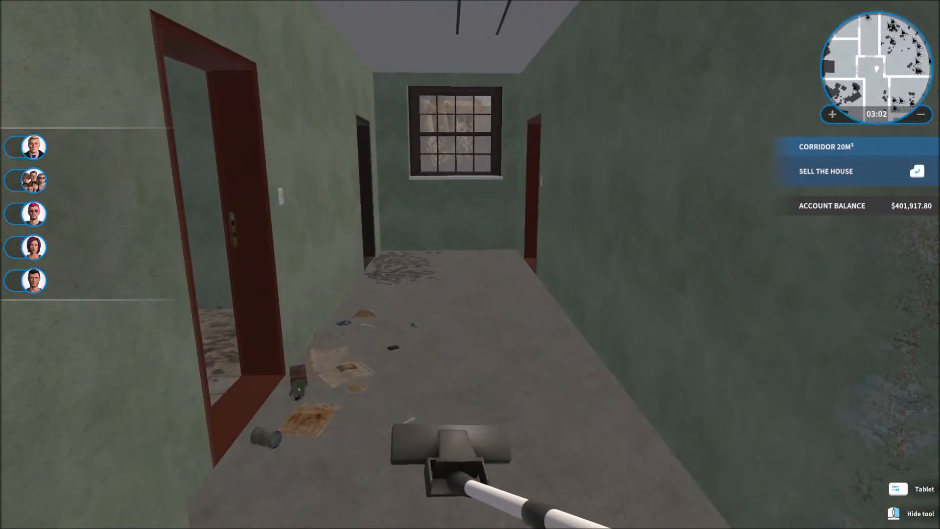
mouse_move(470, 265)
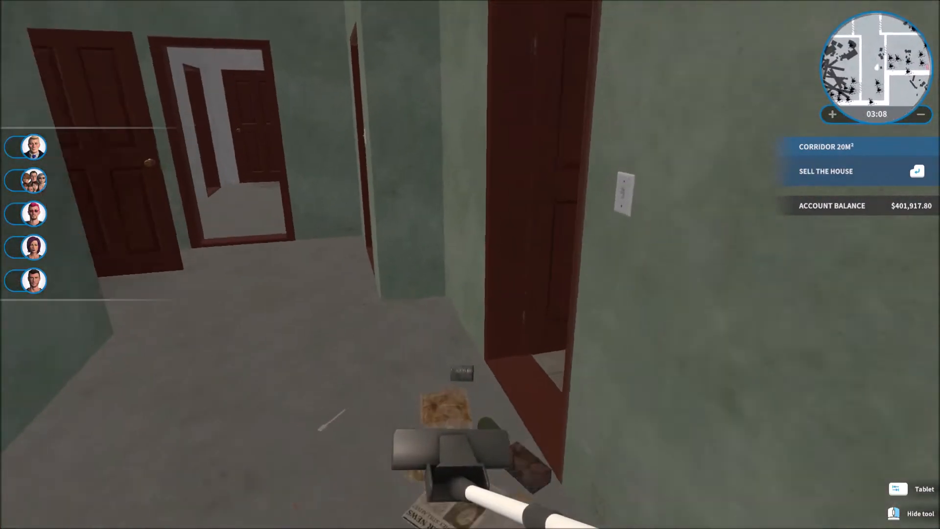
mouse_move(470, 264)
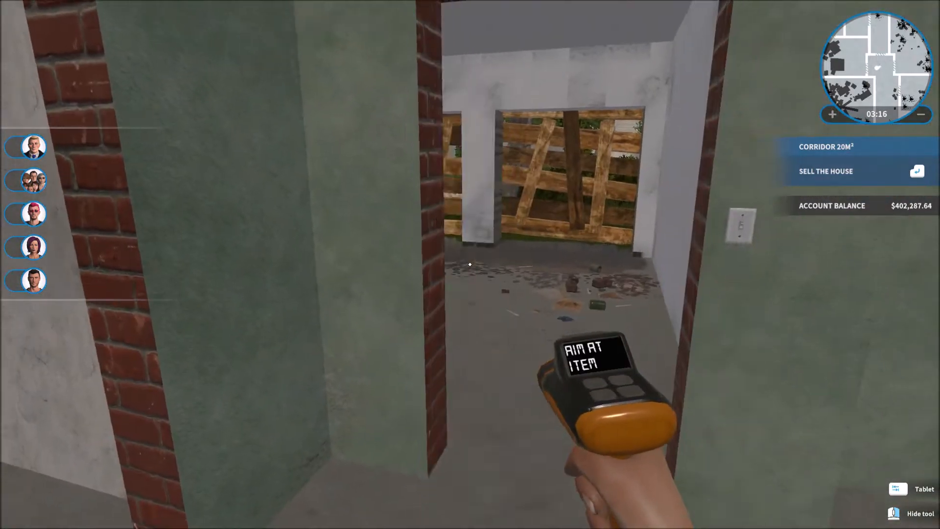
mouse_move(470, 264)
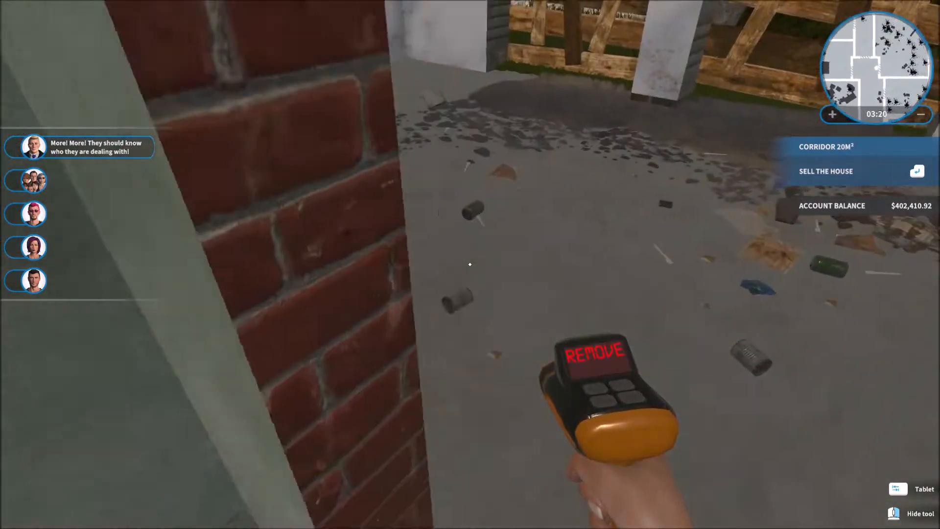
mouse_move(469, 264)
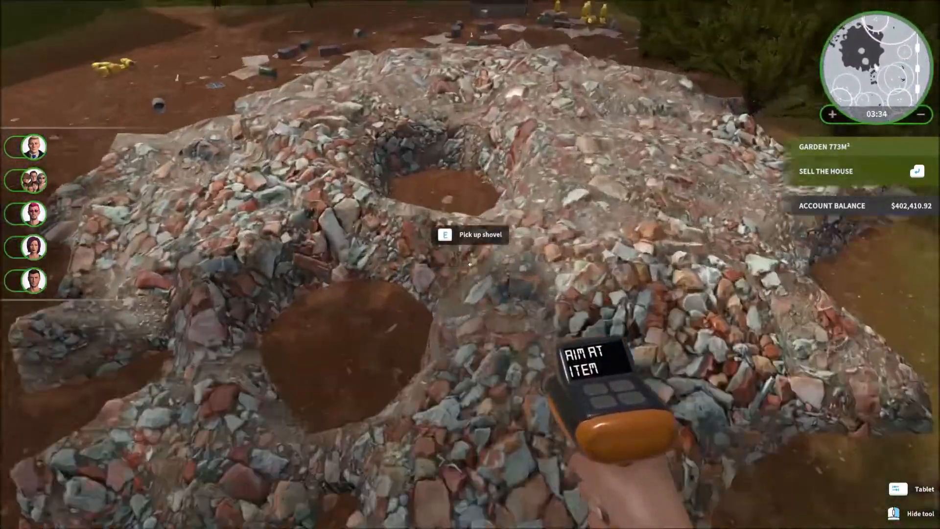
mouse_move(470, 264)
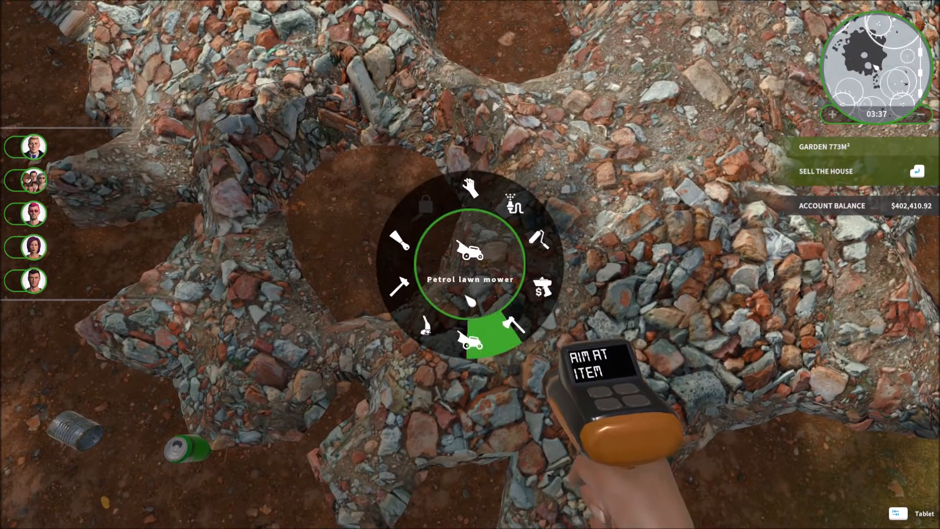
mouse_move(510, 198)
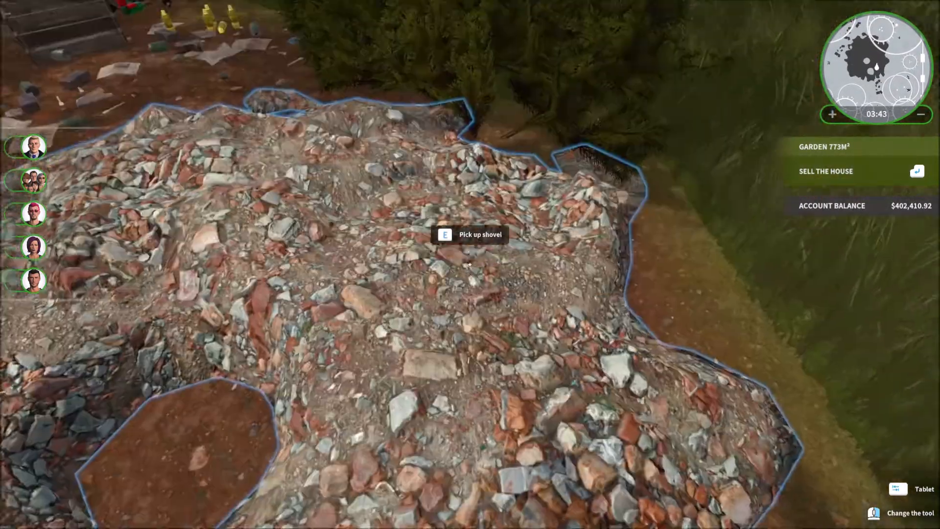
Pick up the shovel beside the garden's big rubble heap
key(e)
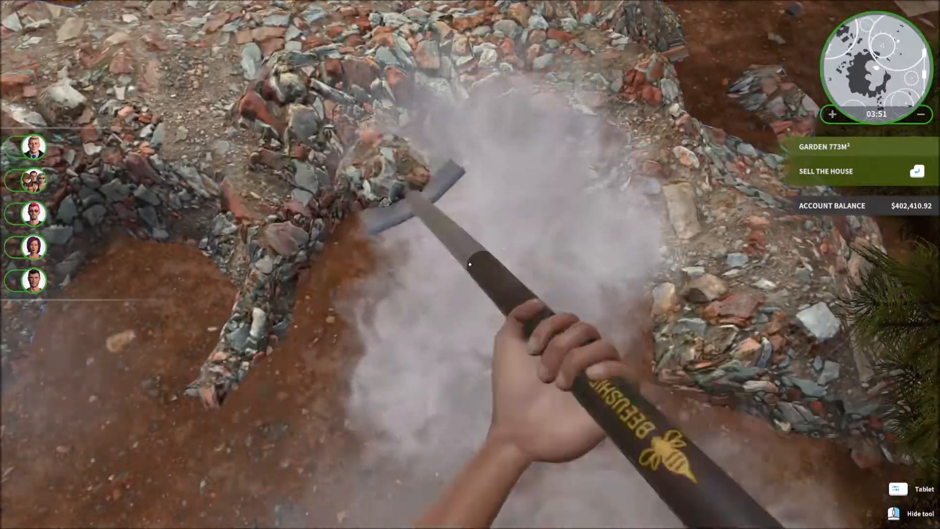
mouse_move(470, 264)
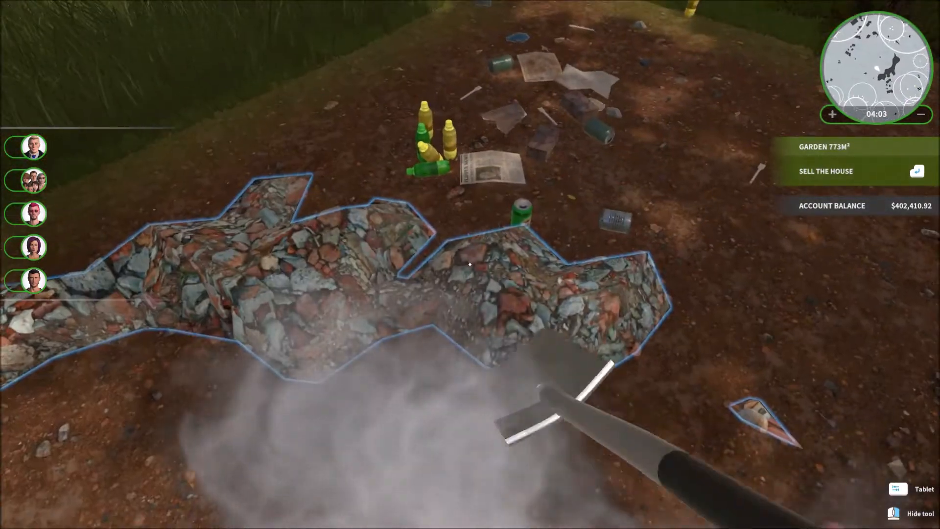
mouse_move(470, 264)
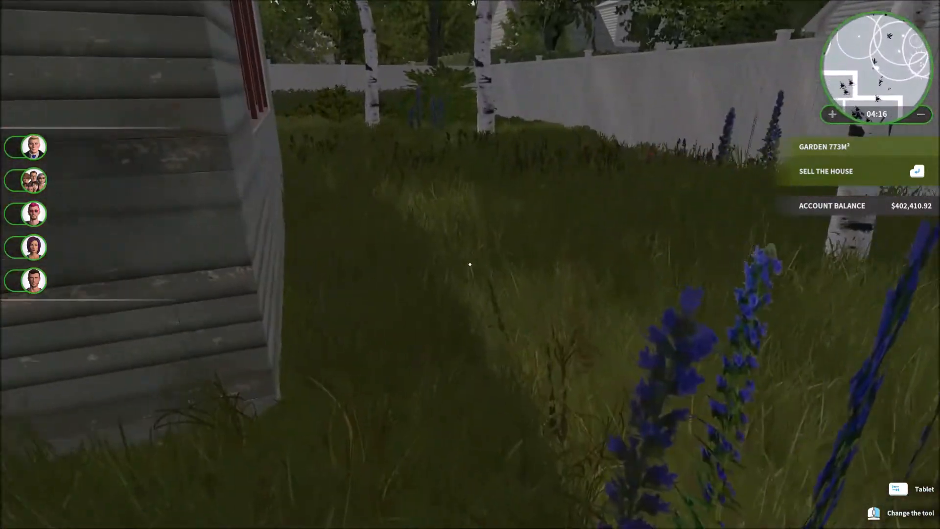
mouse_move(470, 265)
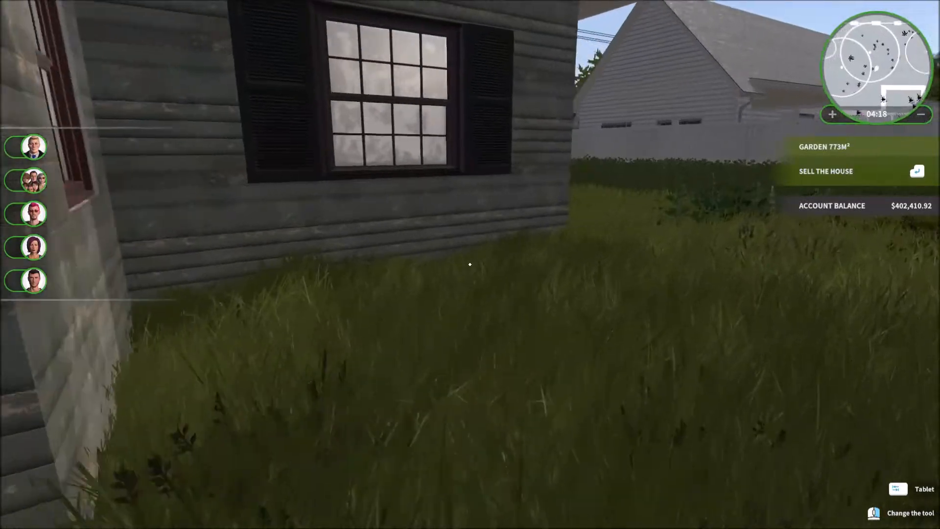
mouse_move(470, 264)
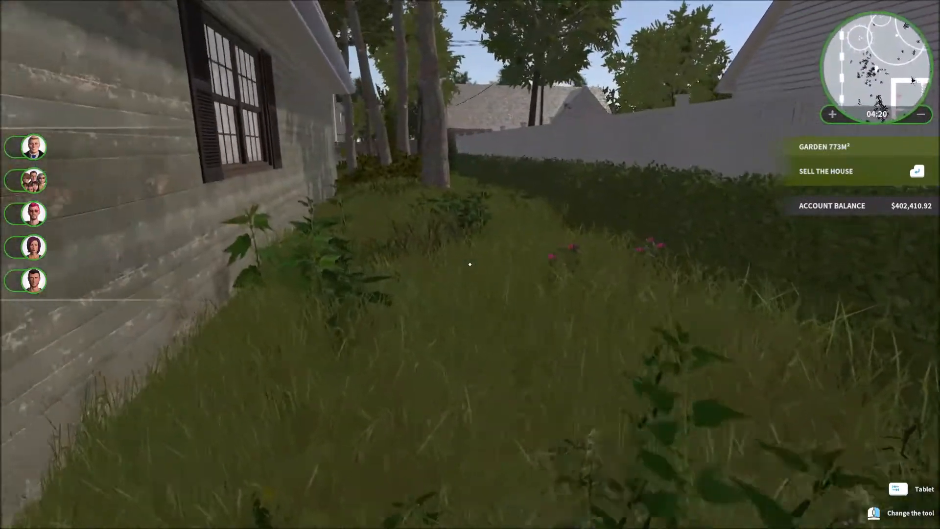
mouse_move(470, 264)
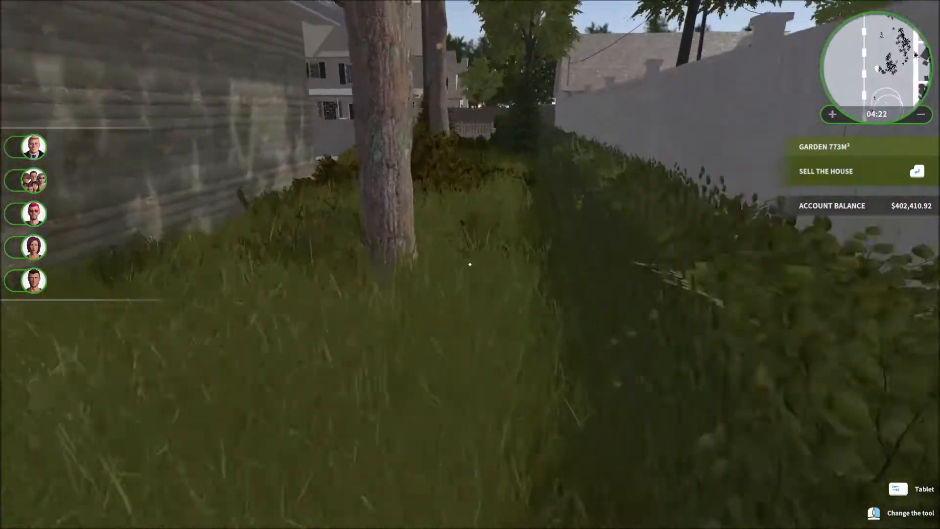
mouse_move(469, 264)
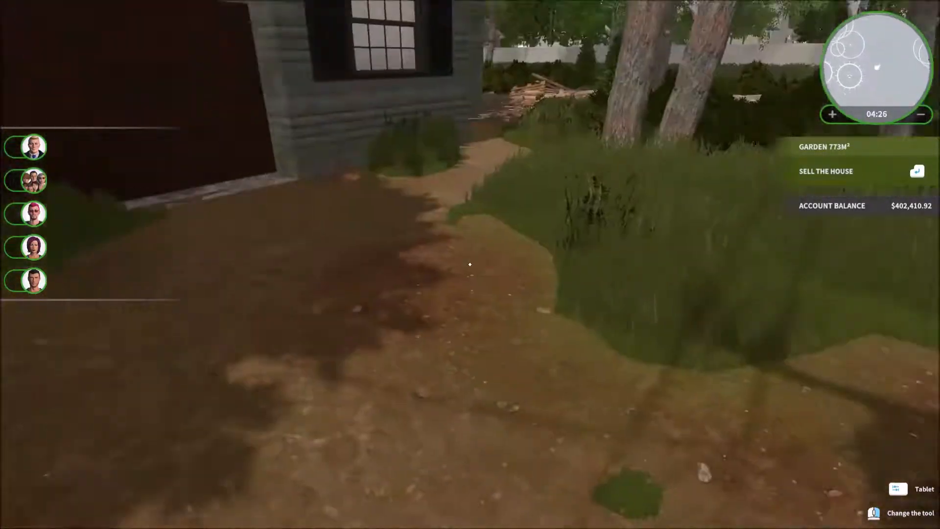
mouse_move(470, 264)
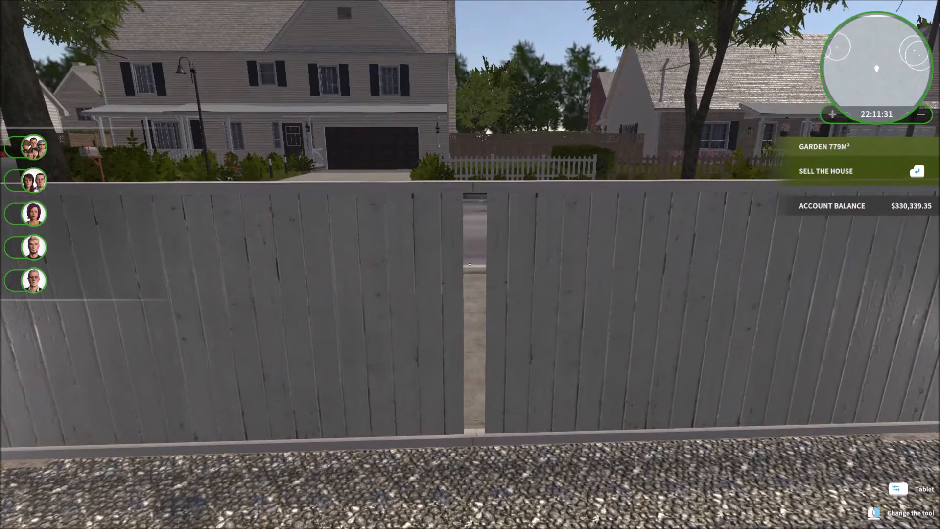
mouse_move(470, 265)
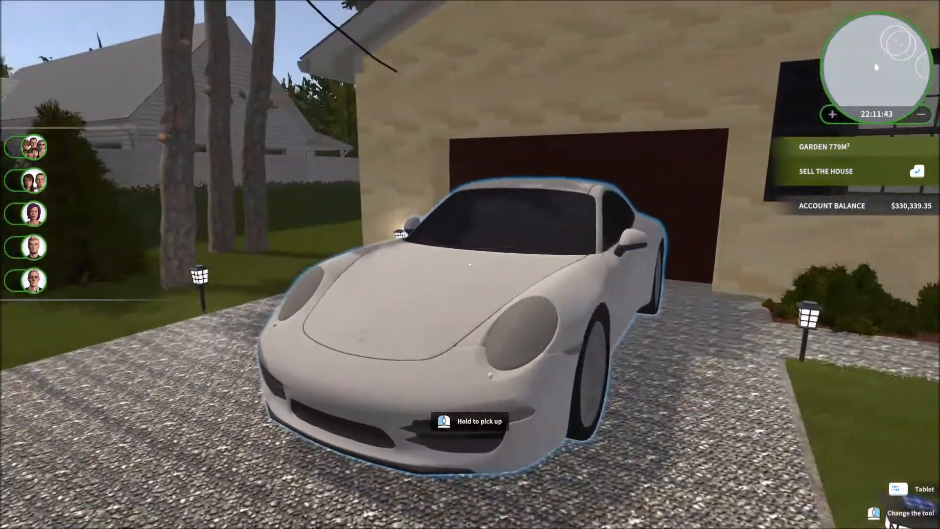
mouse_move(470, 264)
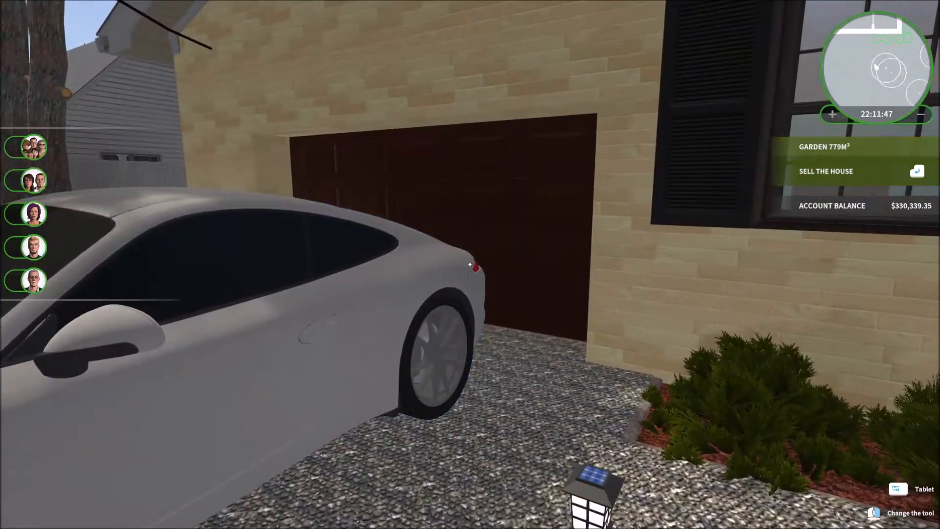
mouse_move(469, 264)
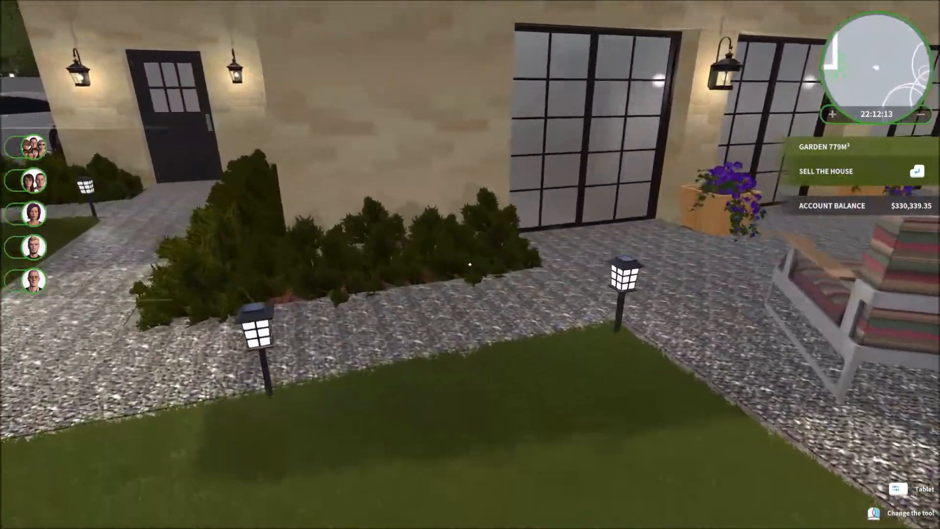
mouse_move(469, 265)
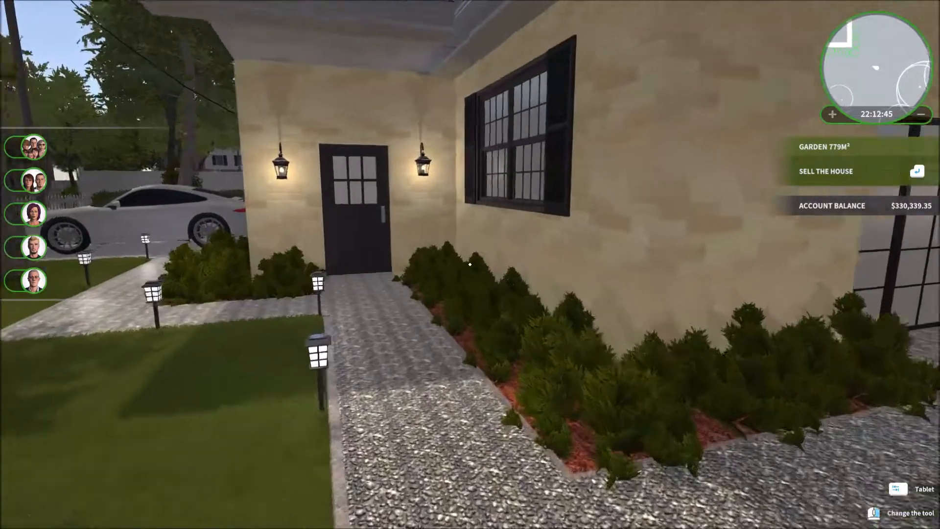
mouse_move(470, 264)
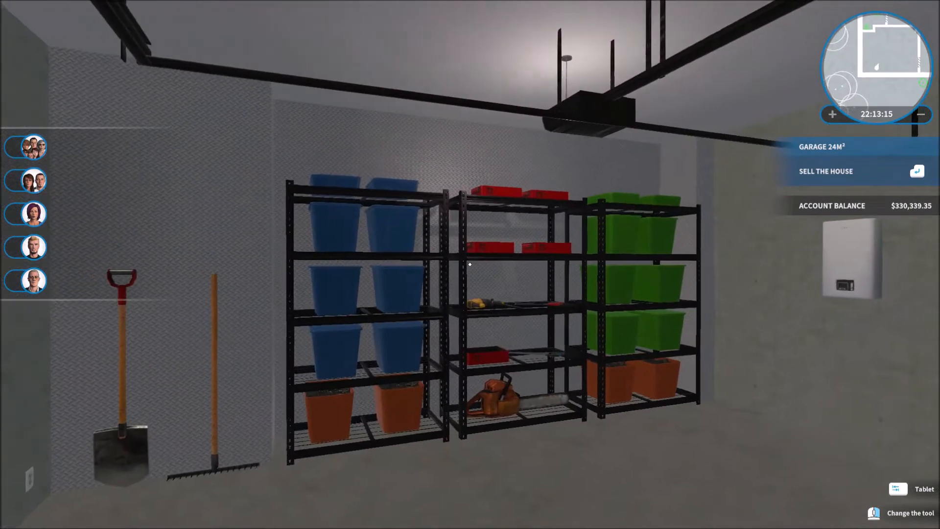
mouse_move(470, 264)
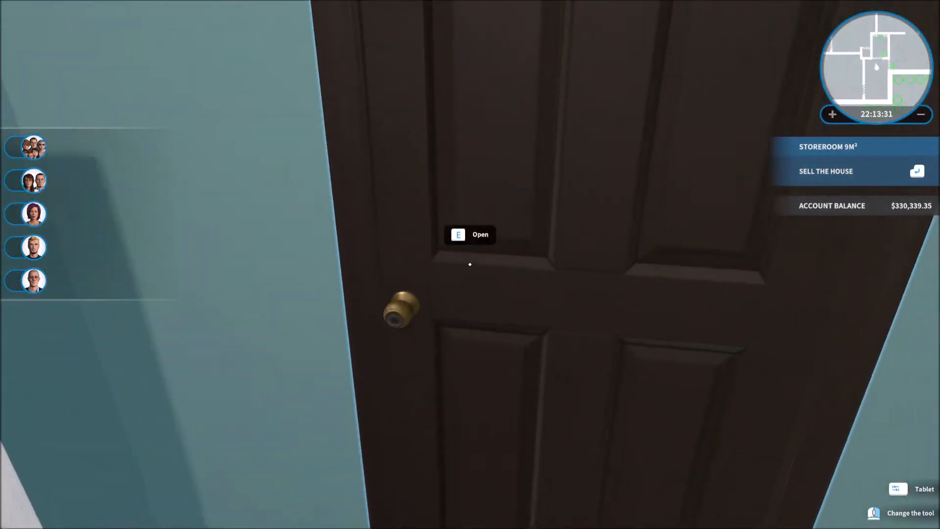
Open the storeroom door into the small bathroom
key(e)
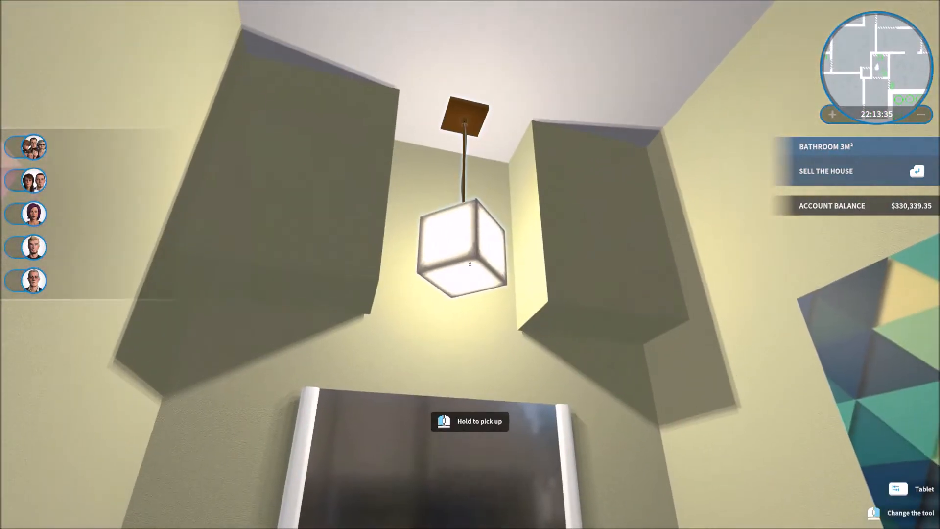
mouse_move(470, 265)
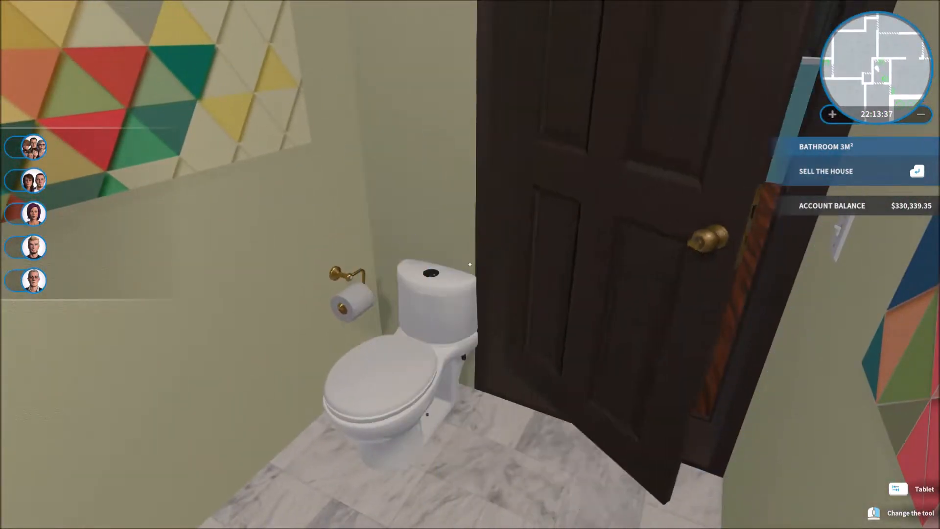
mouse_move(469, 264)
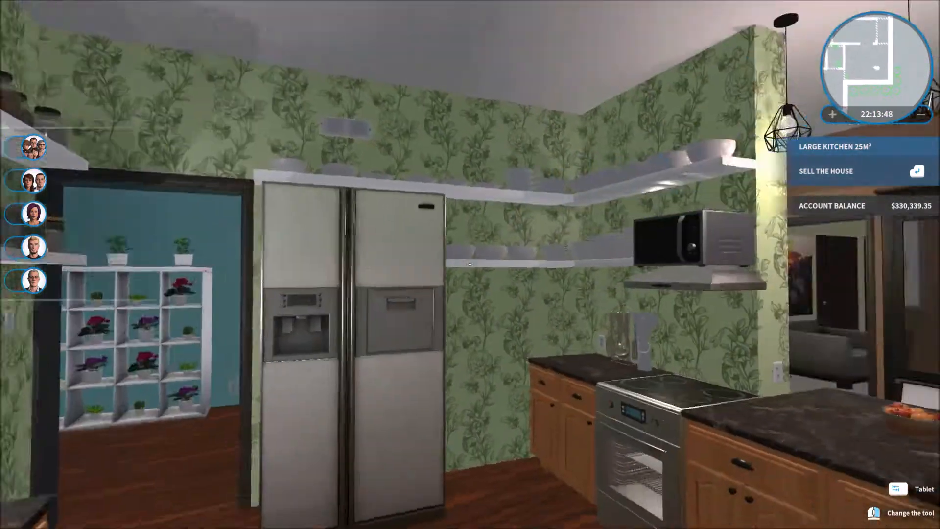
mouse_move(470, 263)
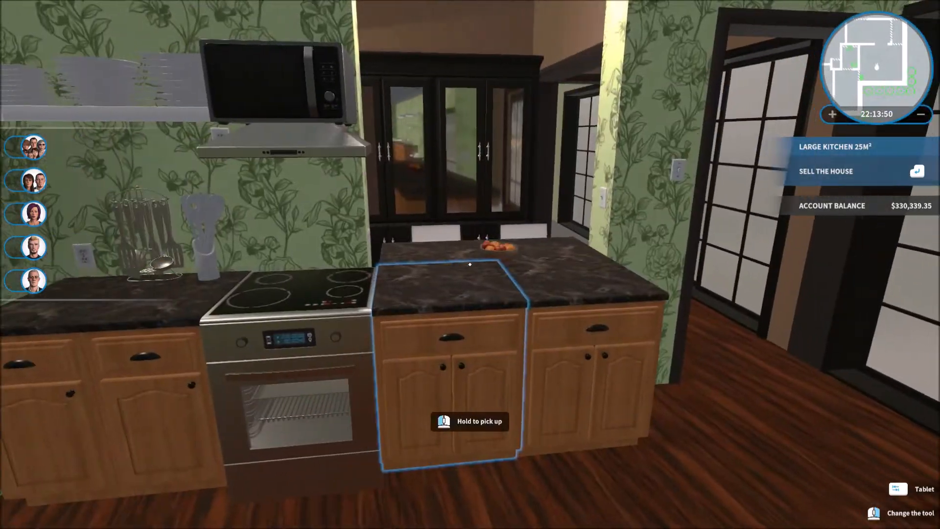
mouse_move(470, 264)
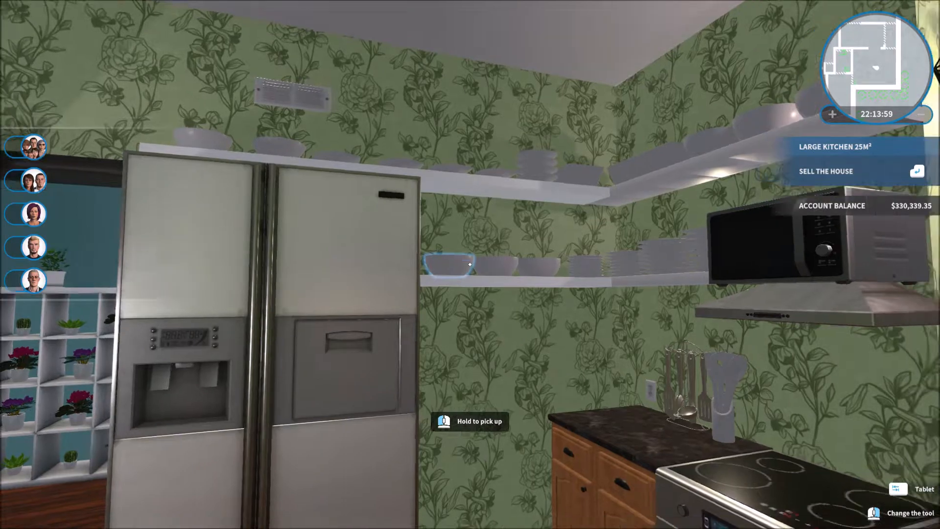
mouse_move(470, 264)
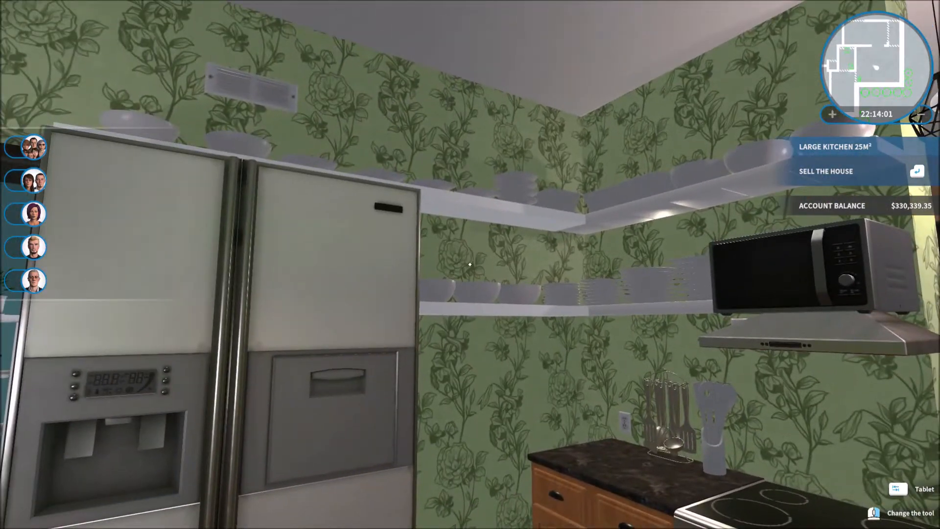
mouse_move(470, 264)
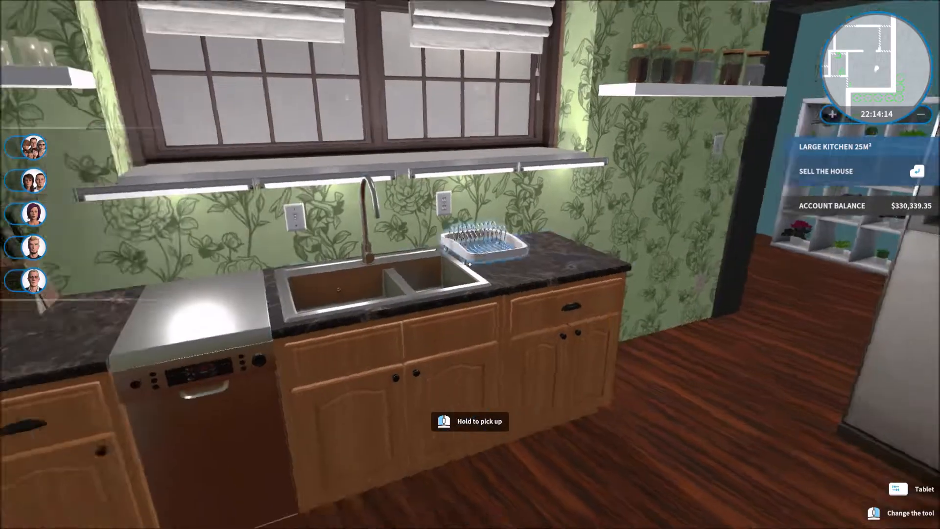
mouse_move(470, 264)
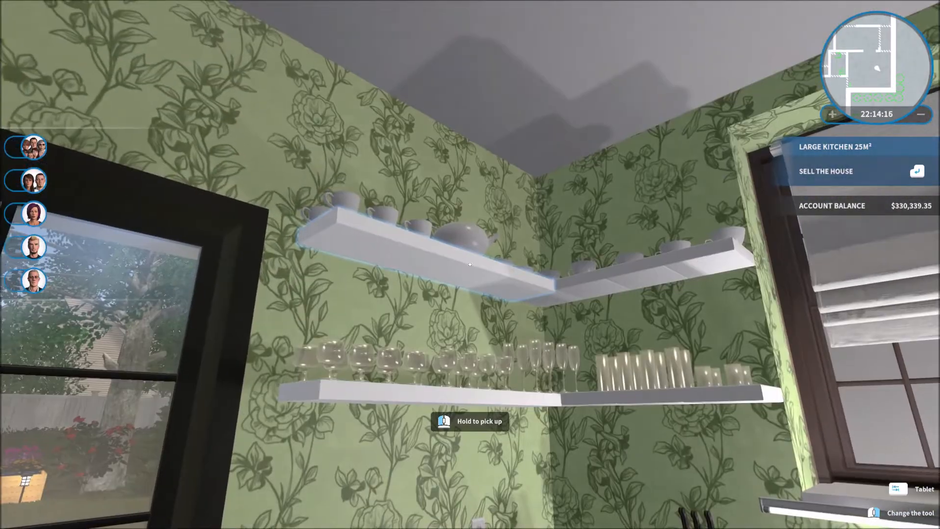
mouse_move(470, 264)
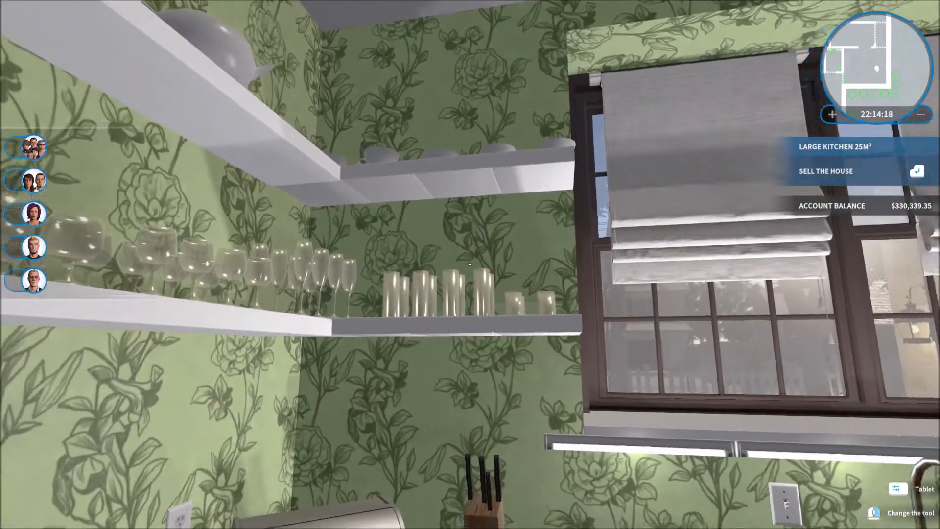
mouse_move(469, 264)
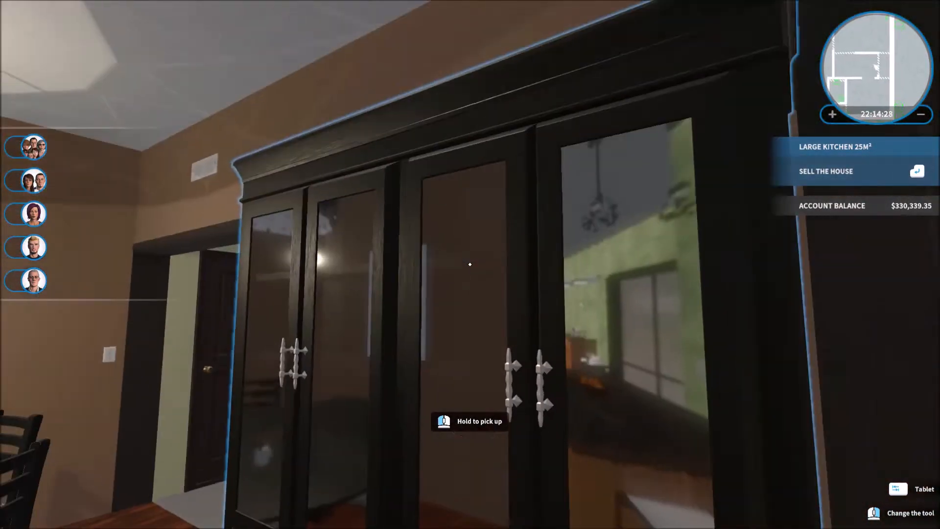
mouse_move(470, 264)
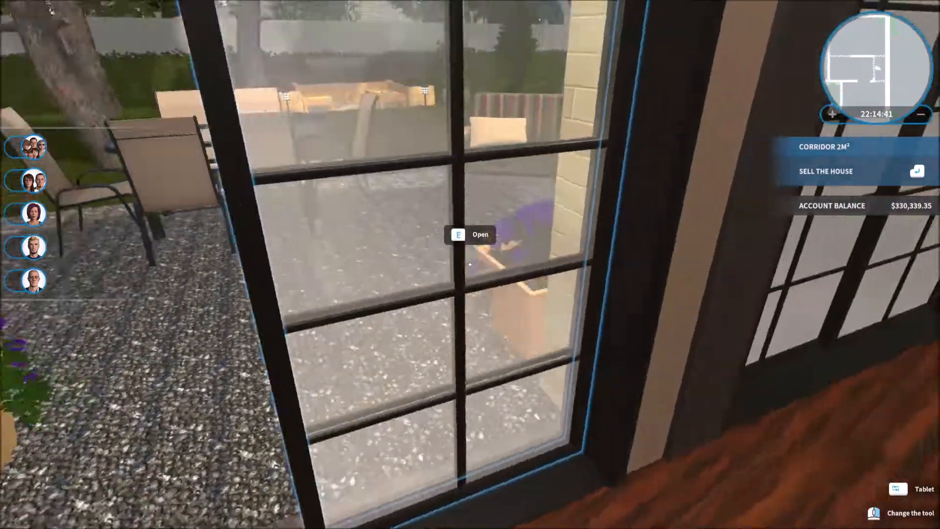
Open the corridor's glass door out to the patio
key(e)
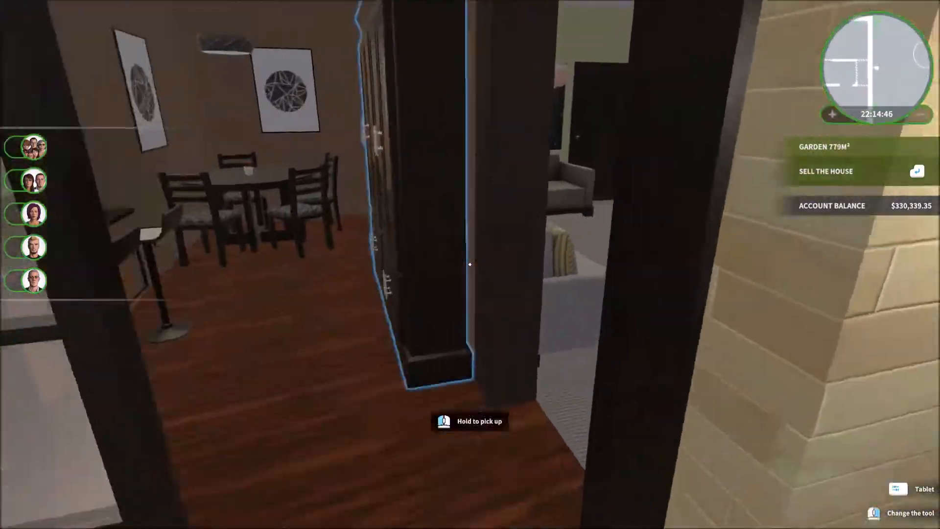
mouse_move(470, 264)
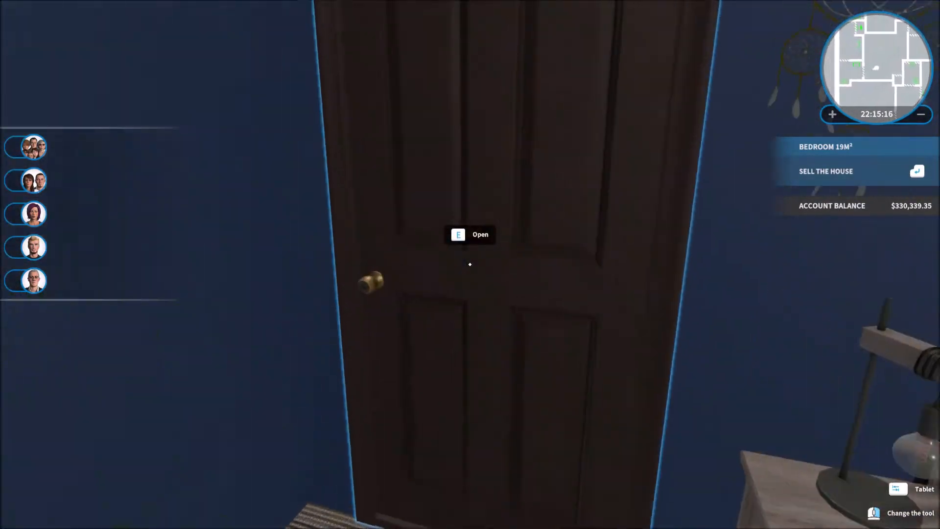
Open the dark wooden door in the blue-walled bedroom
key(e)
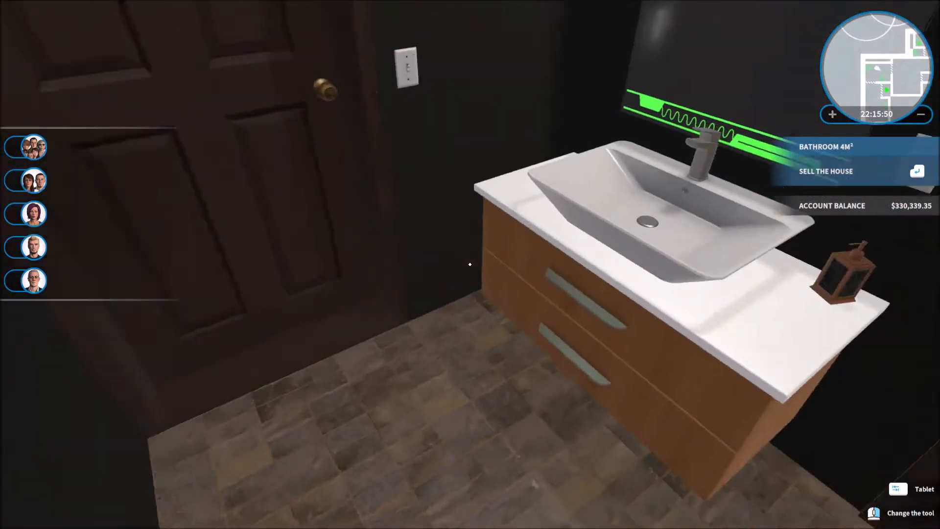
mouse_move(470, 265)
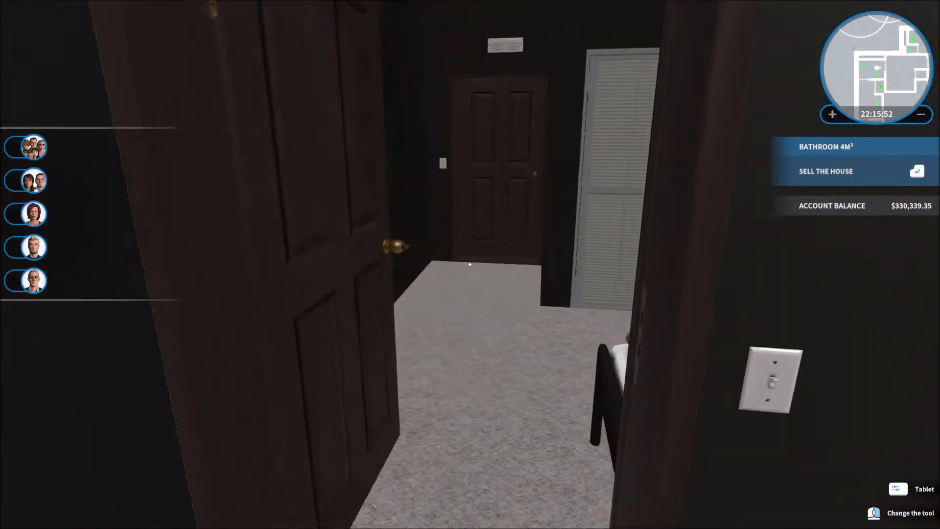
mouse_move(470, 265)
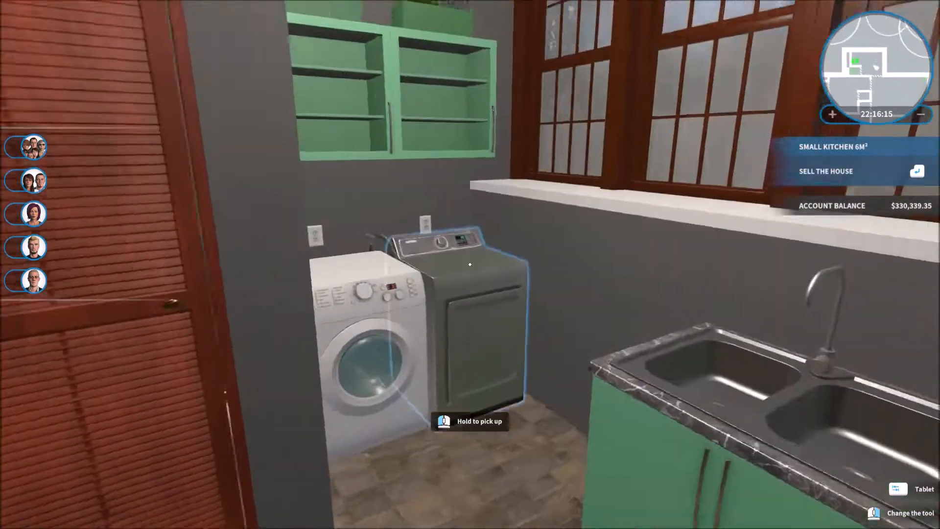
mouse_move(469, 264)
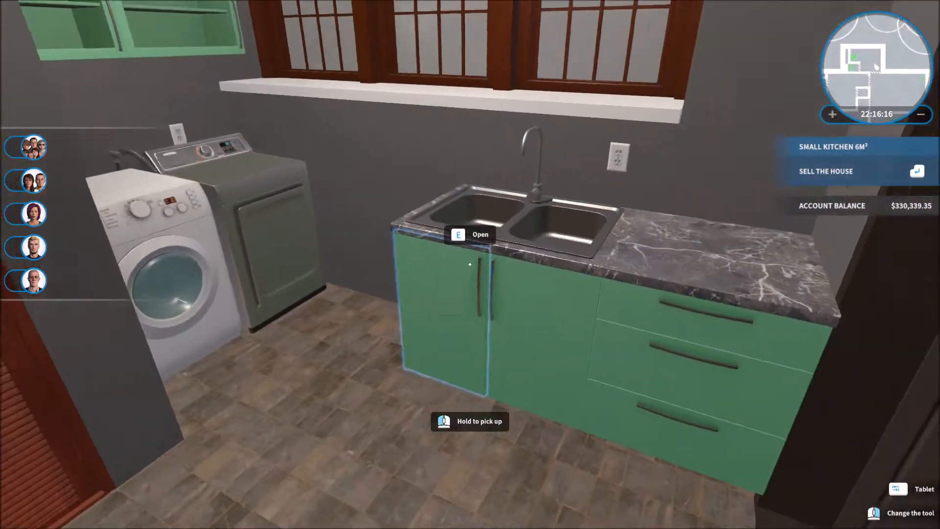
mouse_move(470, 264)
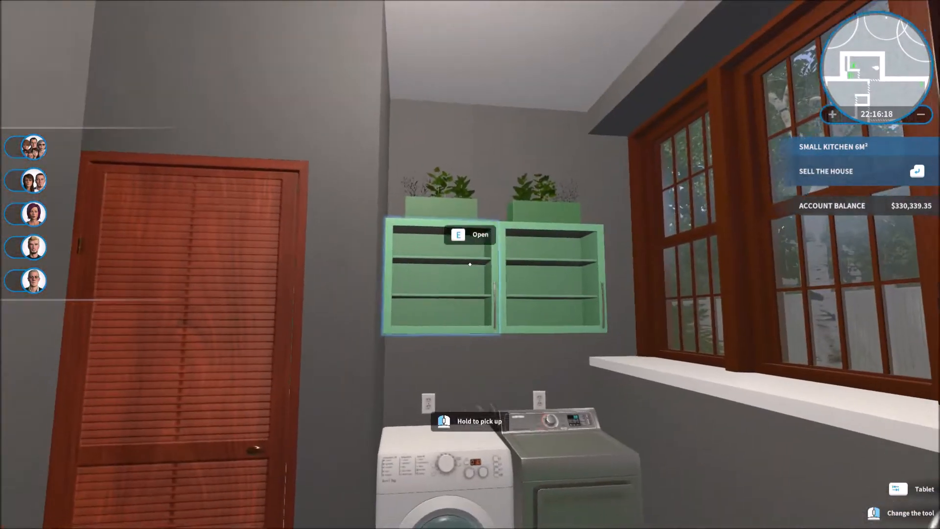
mouse_move(470, 264)
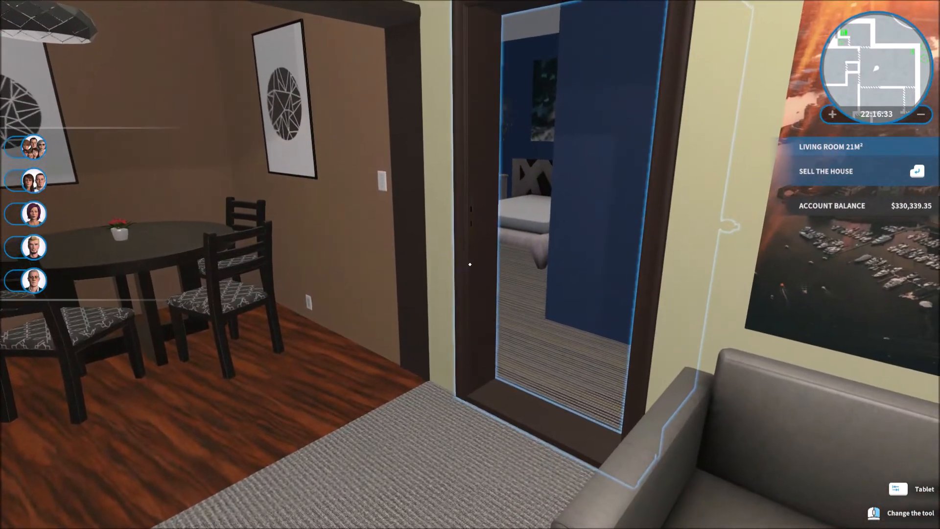
mouse_move(470, 265)
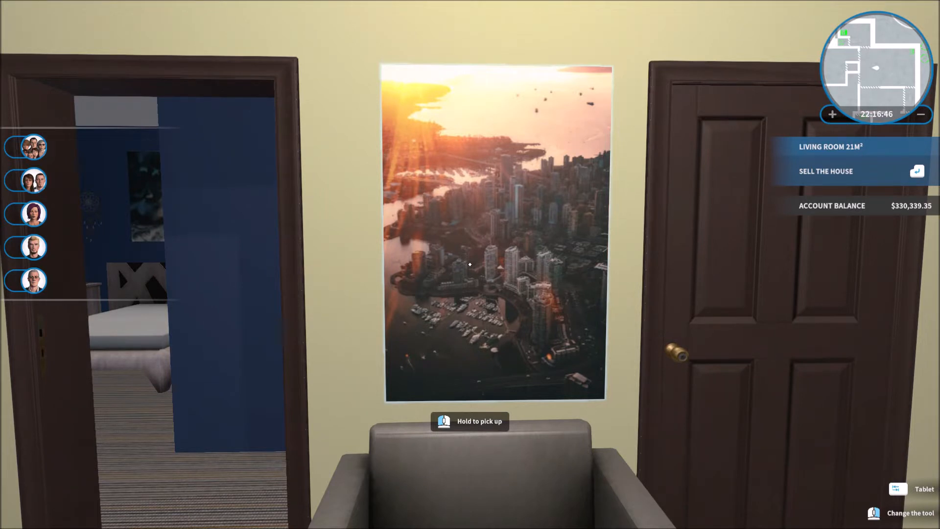
mouse_move(469, 265)
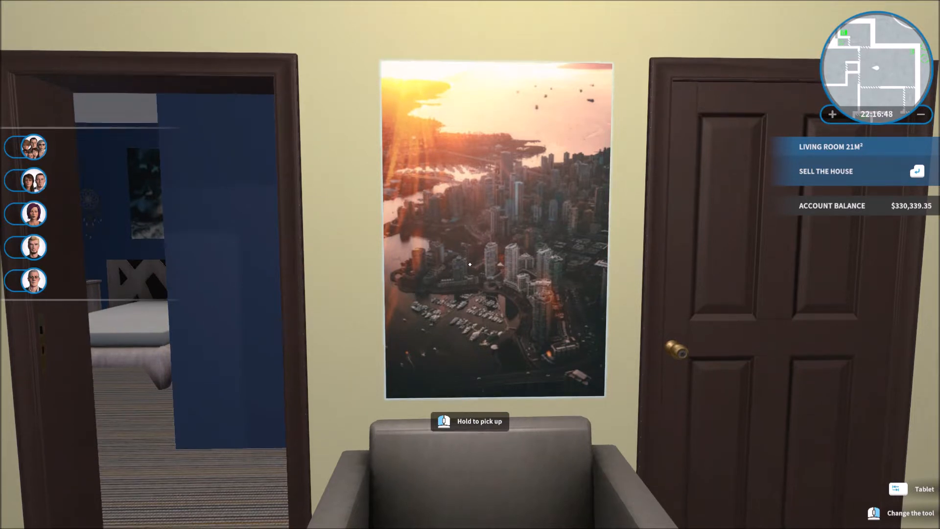
mouse_move(470, 264)
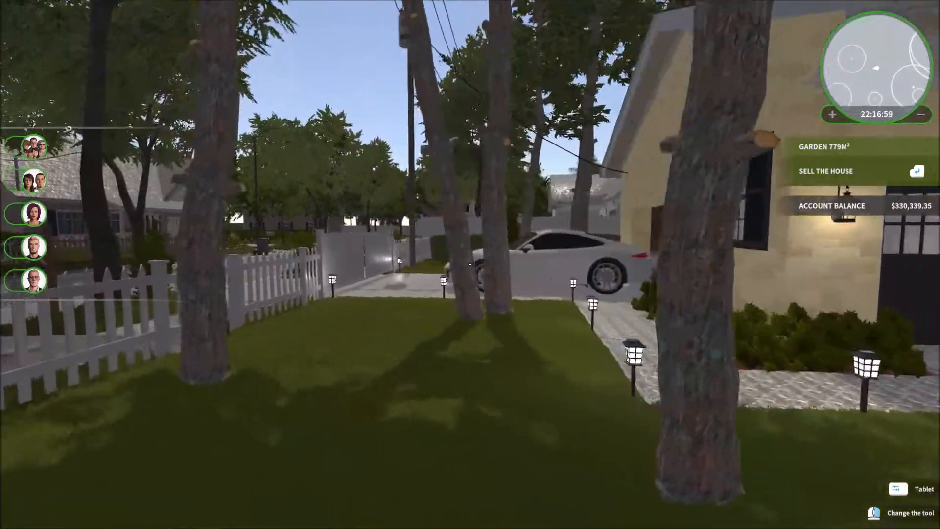
mouse_move(470, 264)
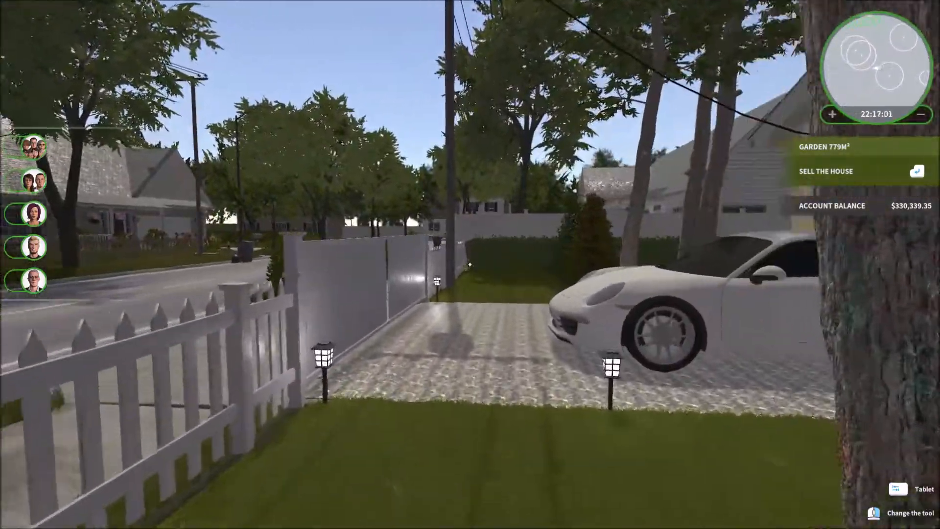
mouse_move(470, 265)
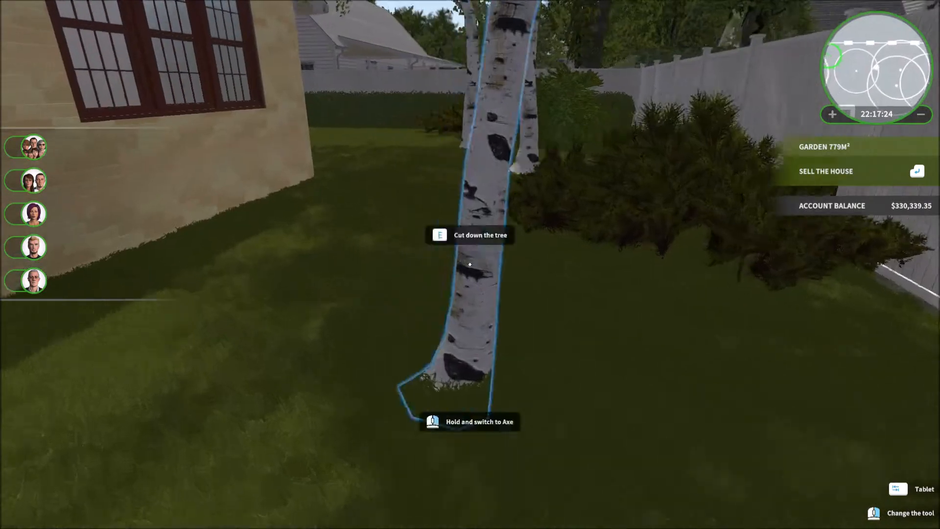
mouse_move(470, 264)
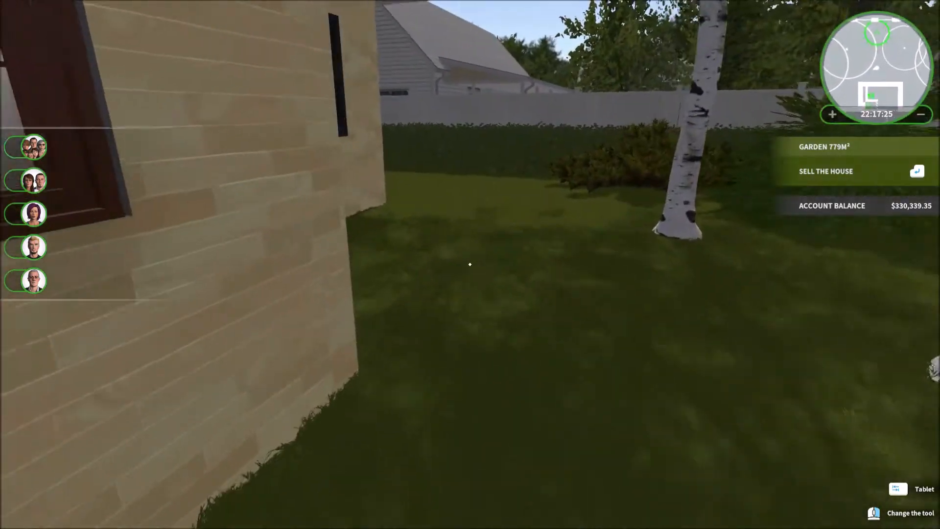
mouse_move(470, 264)
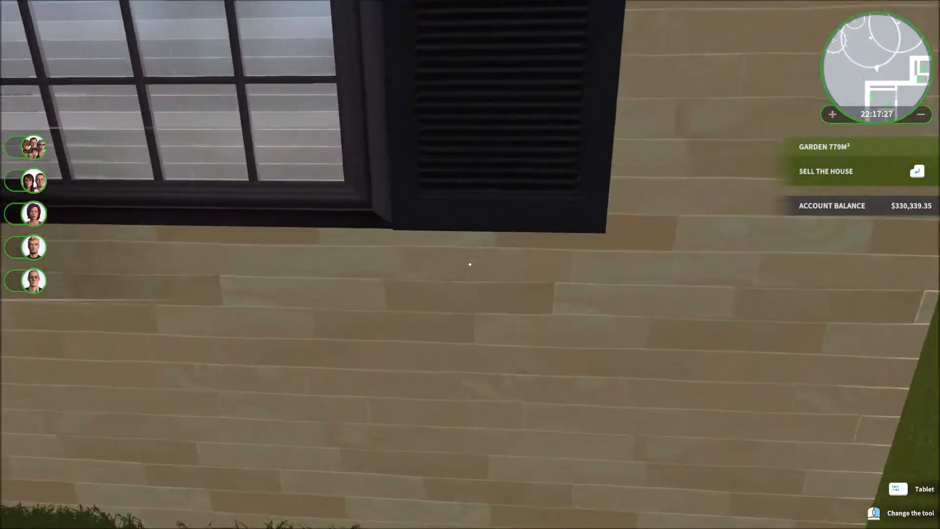
mouse_move(470, 264)
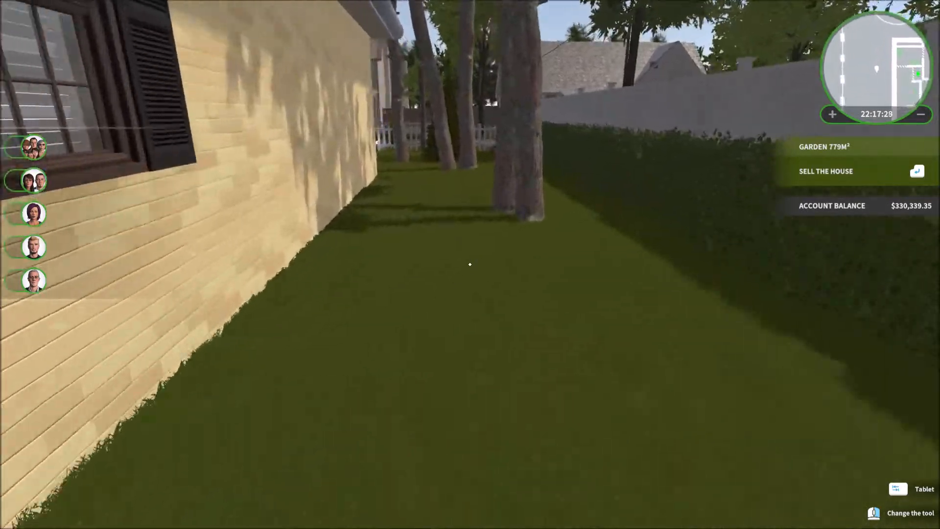
mouse_move(469, 264)
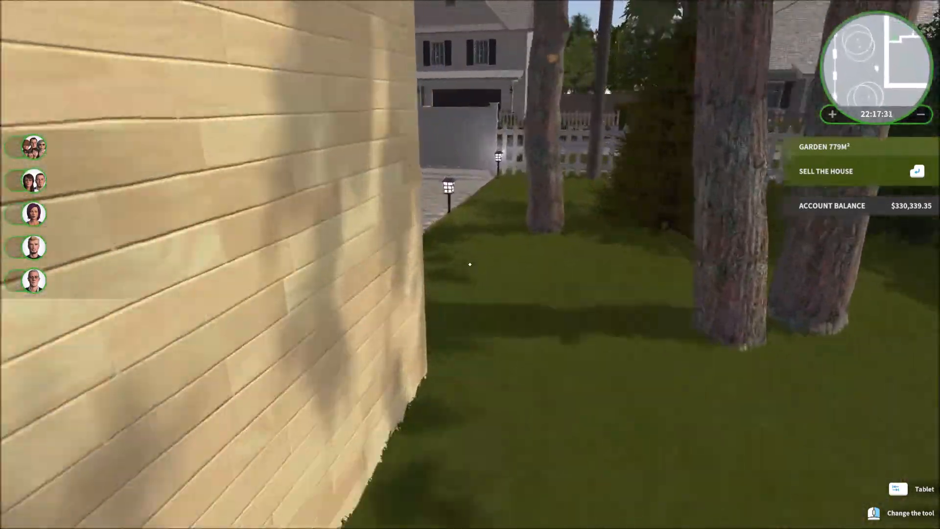
mouse_move(470, 264)
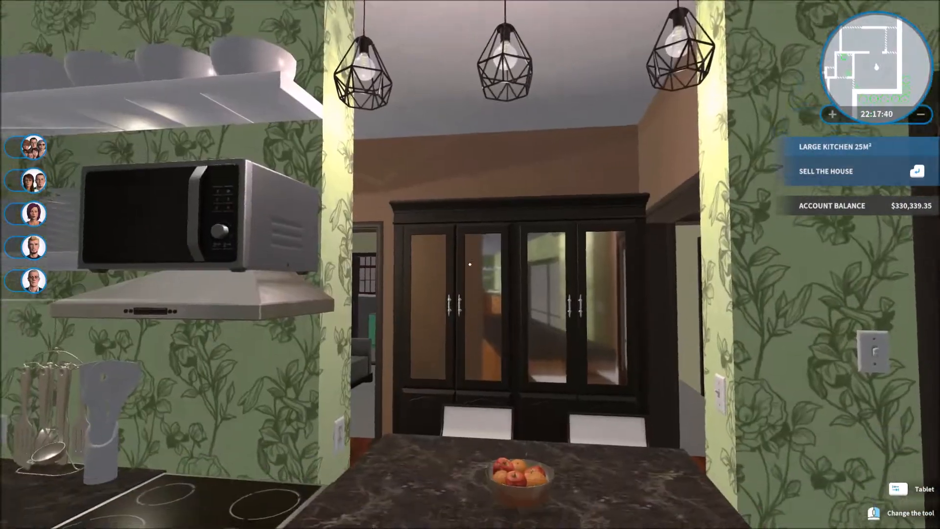
mouse_move(470, 264)
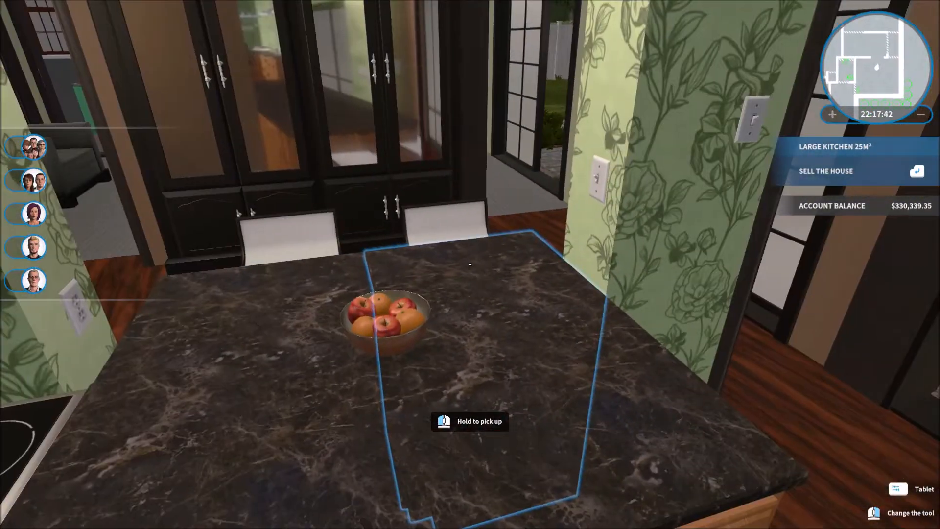
mouse_move(470, 264)
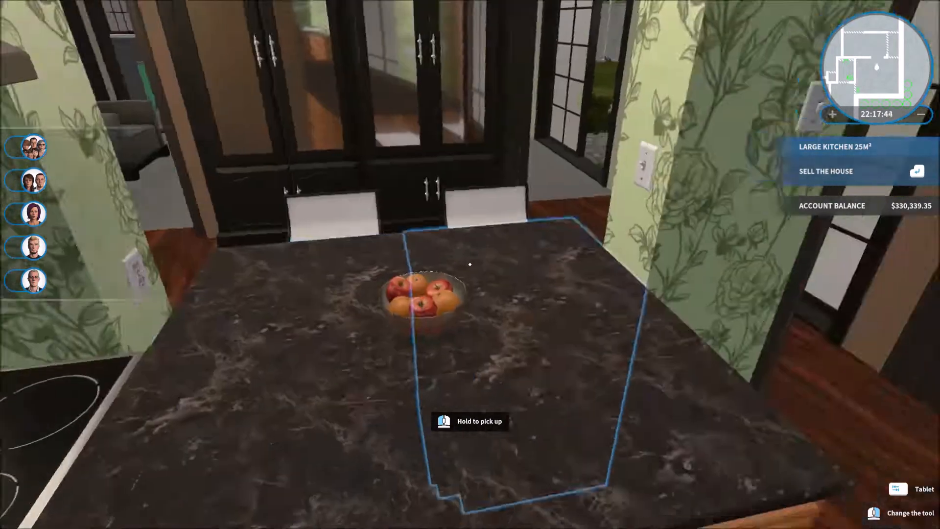
mouse_move(470, 263)
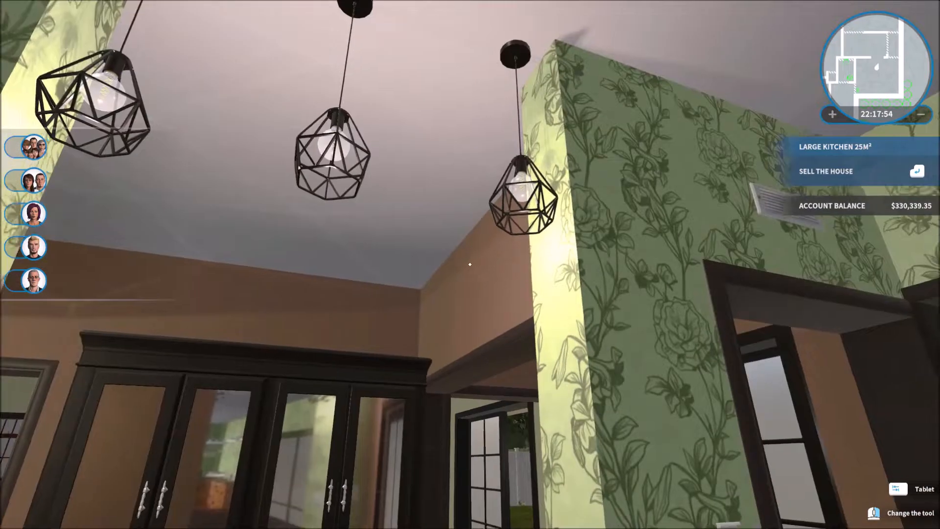
mouse_move(470, 264)
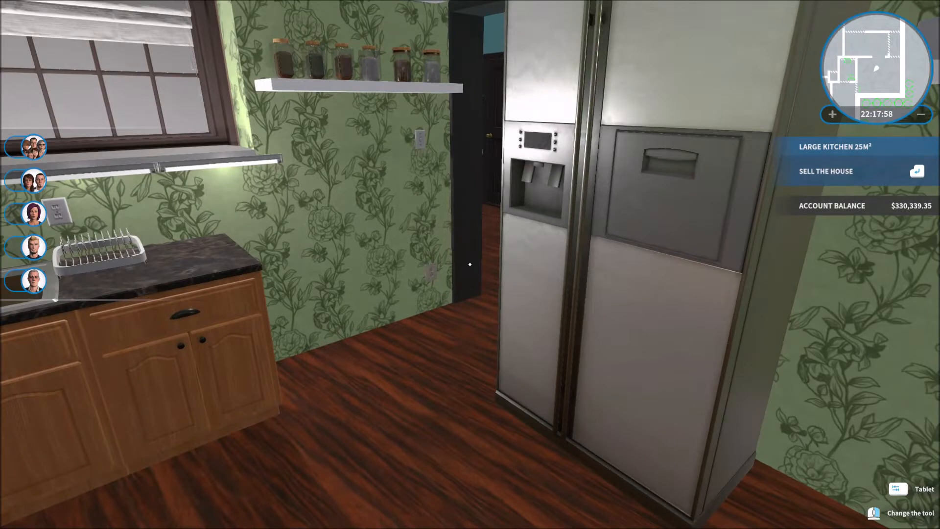
mouse_move(470, 264)
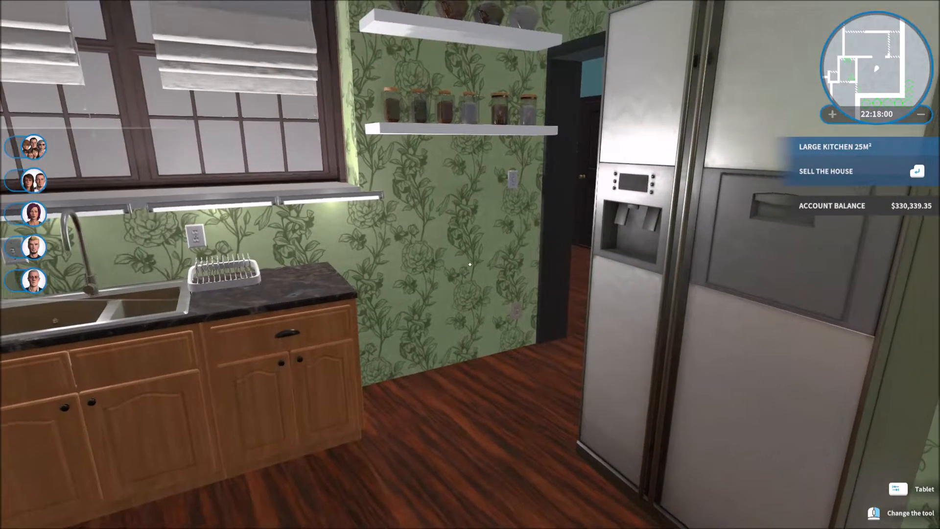